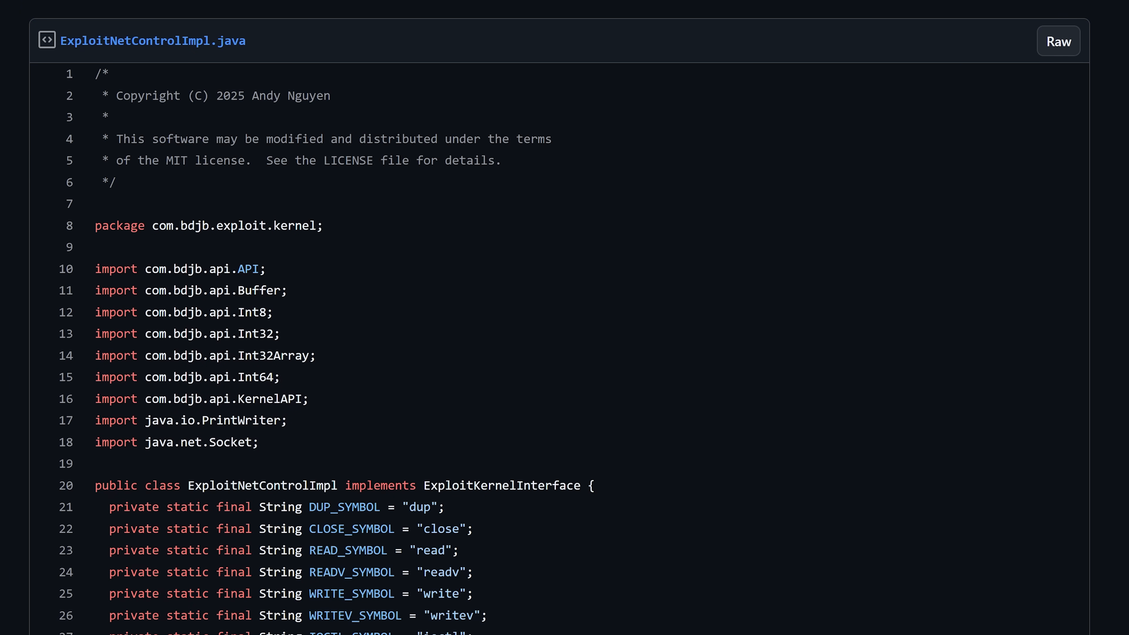
- Highlight the com.bdjb.exploit.kernel package name in ExploitNetControlImpl.java
double_click(238, 225)
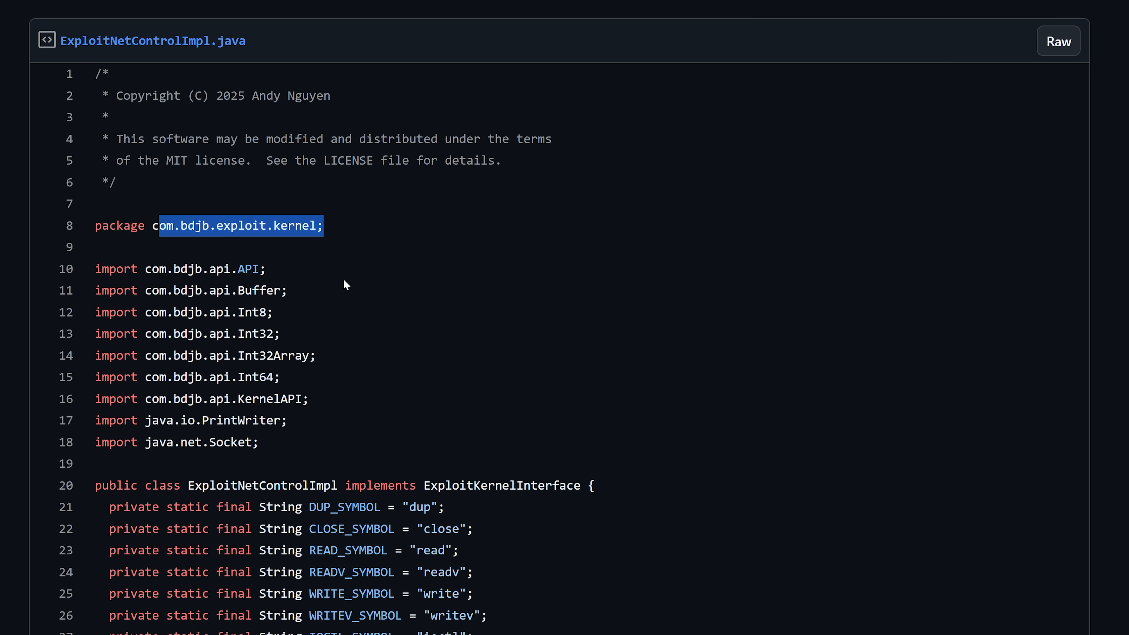
mouse_move(422, 369)
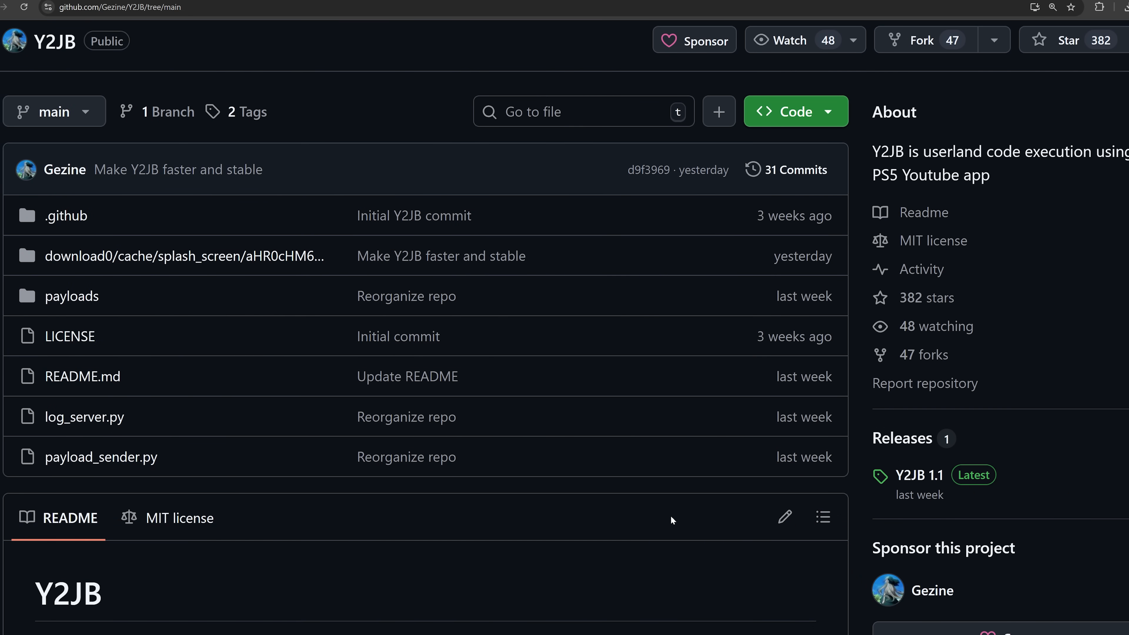
mouse_move(406, 416)
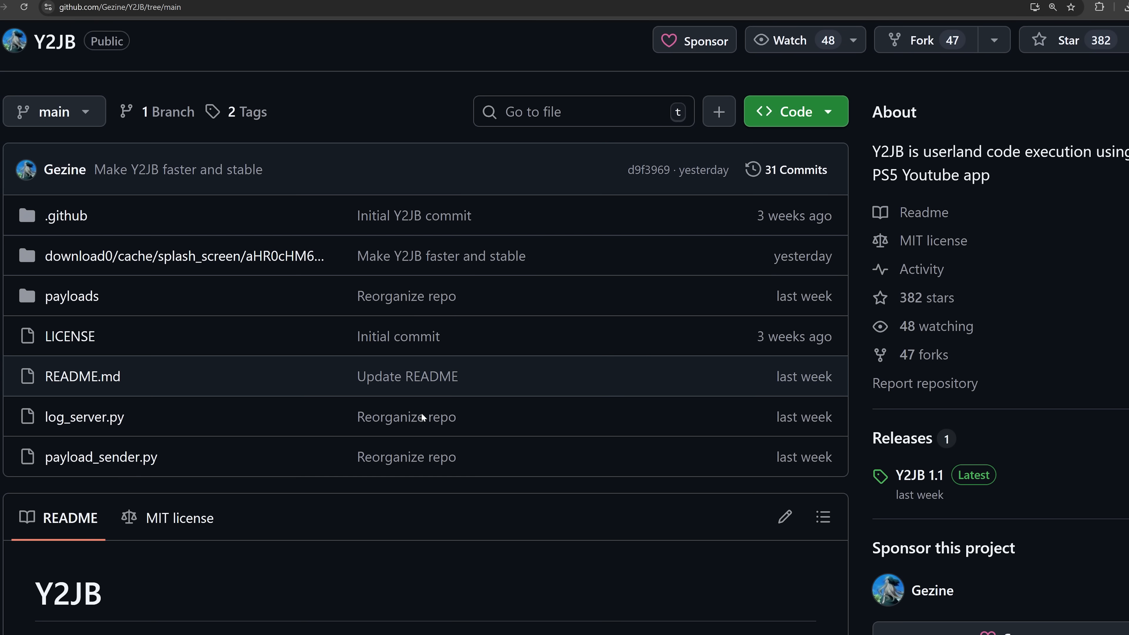
mouse_move(406, 416)
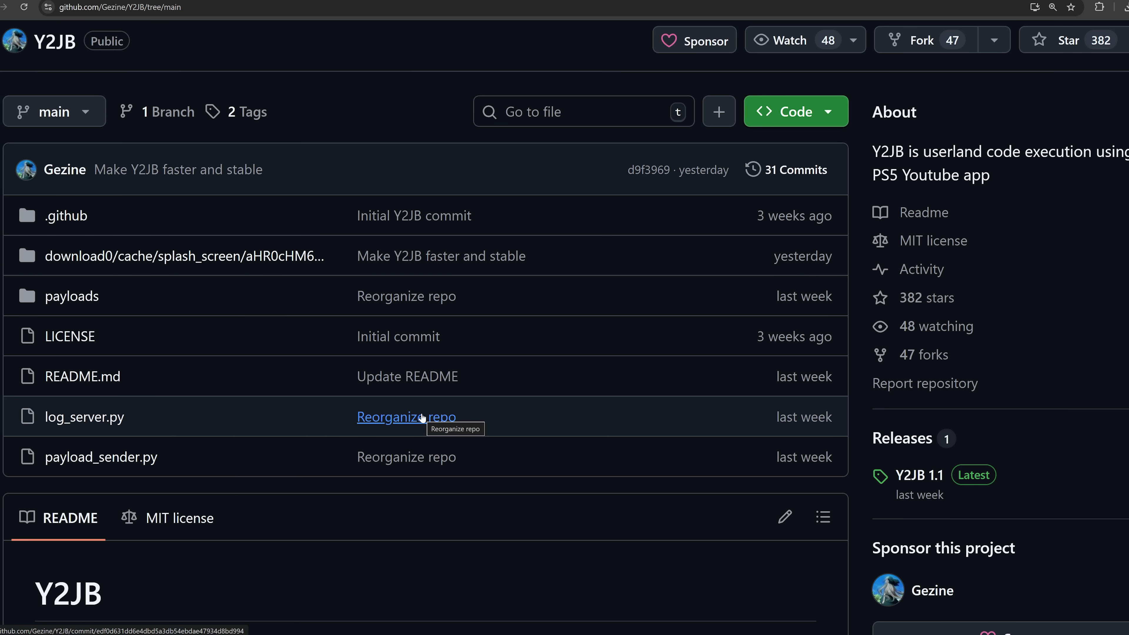
mouse_move(384, 269)
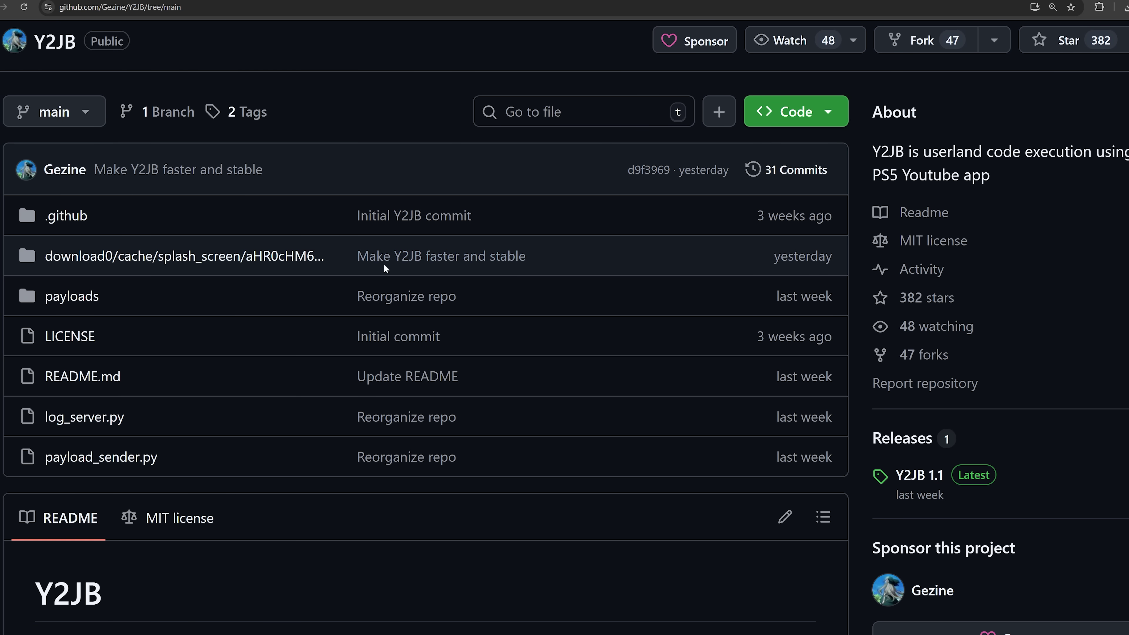
- Highlight the 'Make Y2JB faster and stable' commit message and the splash.html file name
double_click(439, 255)
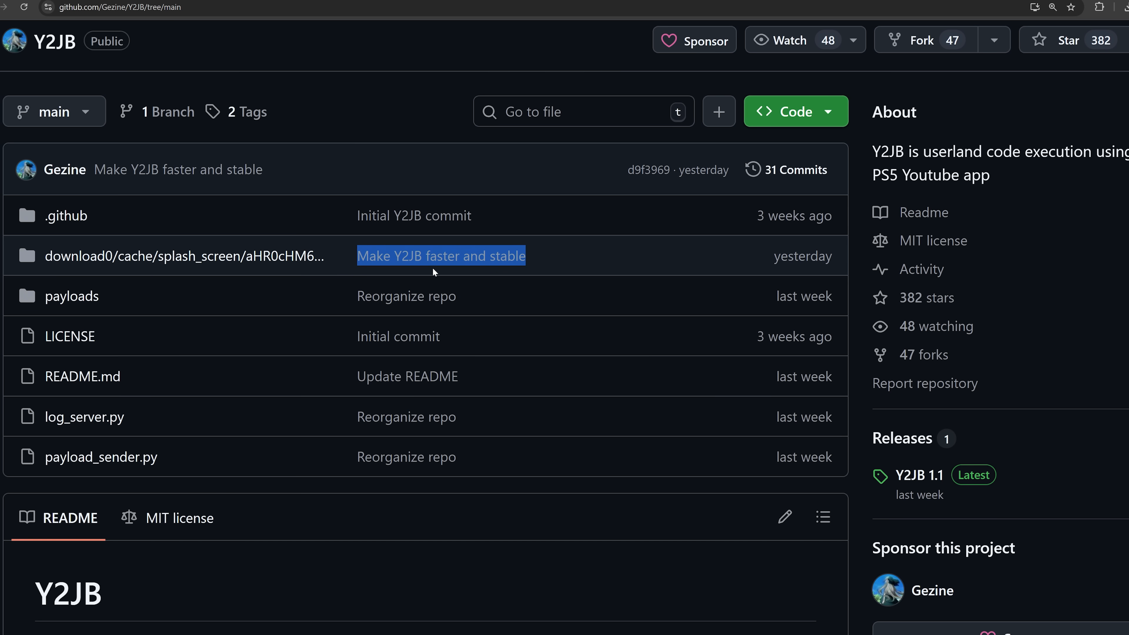
mouse_move(477, 268)
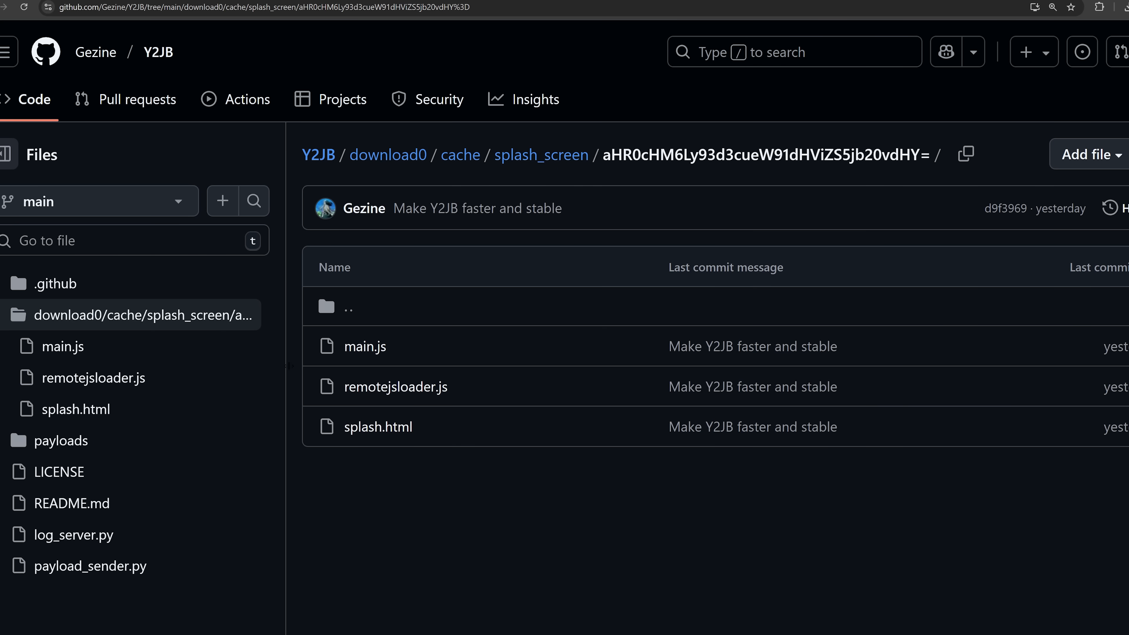
mouse_move(458, 425)
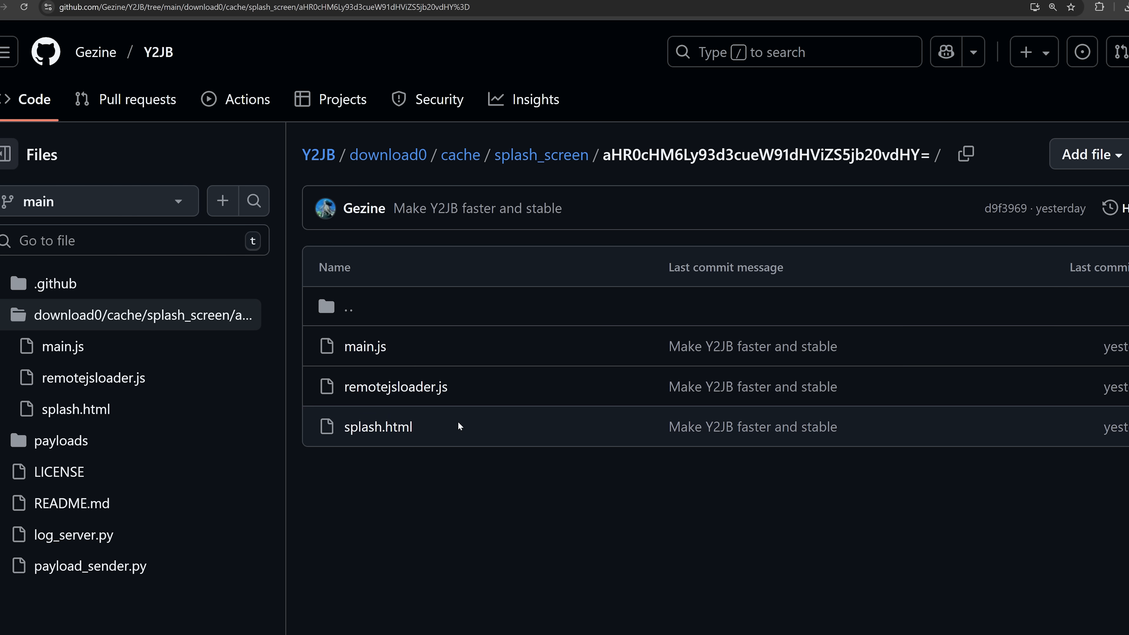
double_click(378, 426)
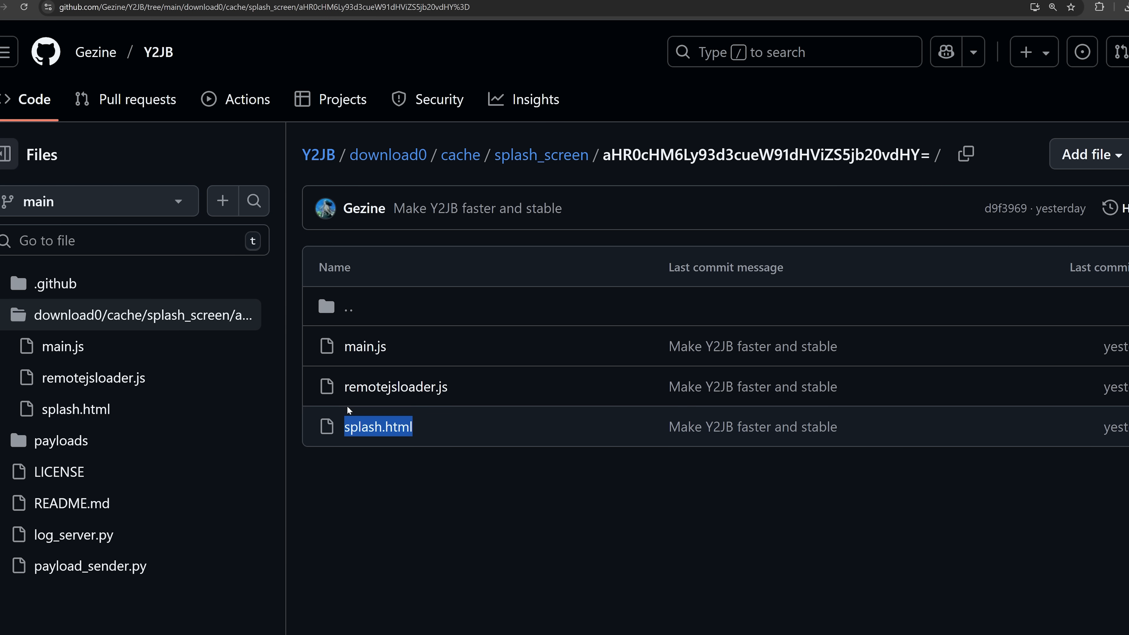
mouse_move(523, 480)
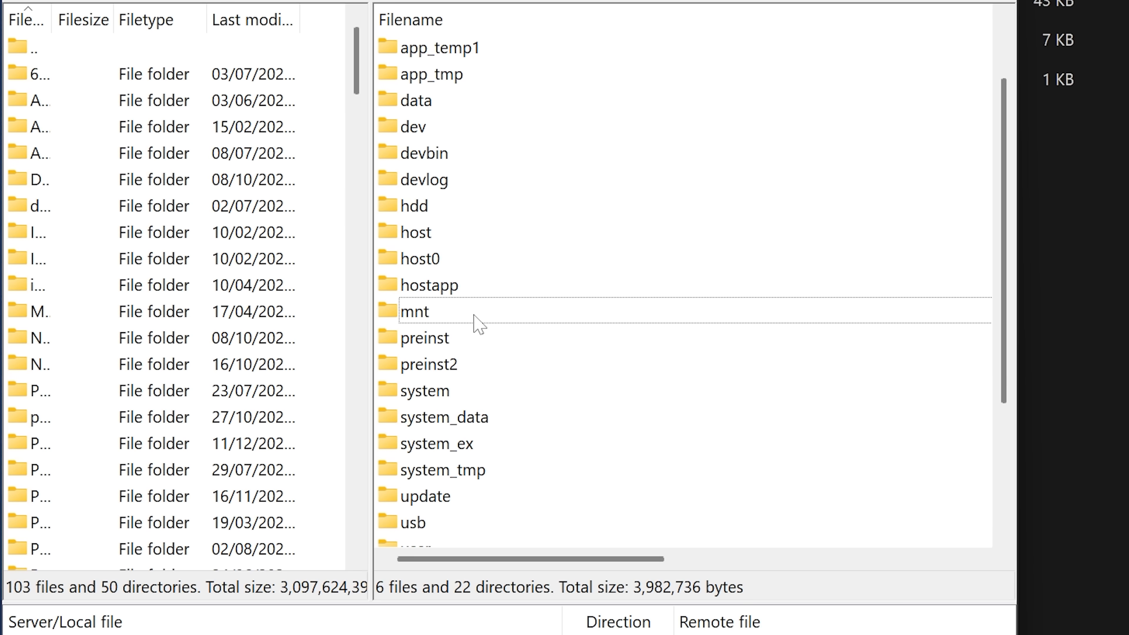
- Browse into mnt/PPSA01650_000/download0 on the PS5 and overwrite splash.html
double_click(416, 311)
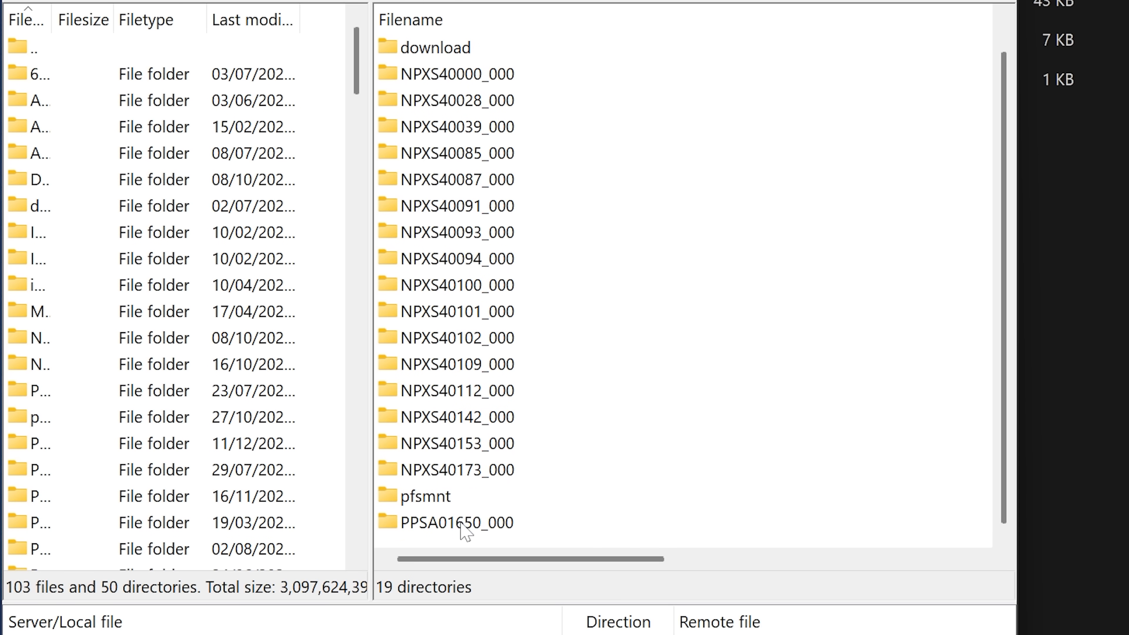
left_click(458, 523)
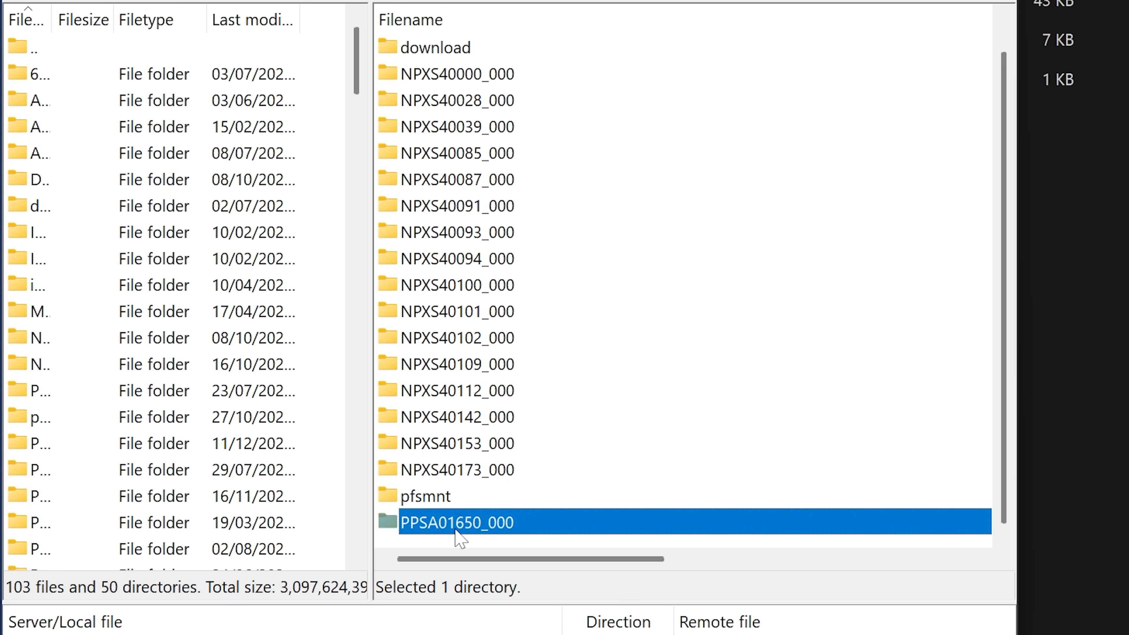
double_click(456, 522)
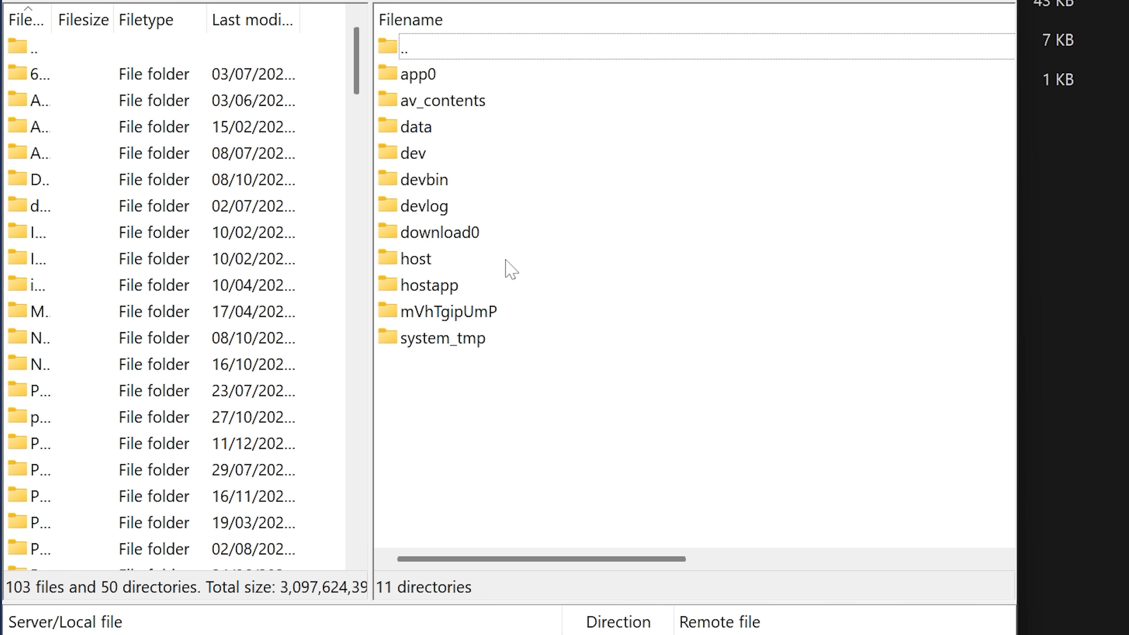
left_click(439, 232)
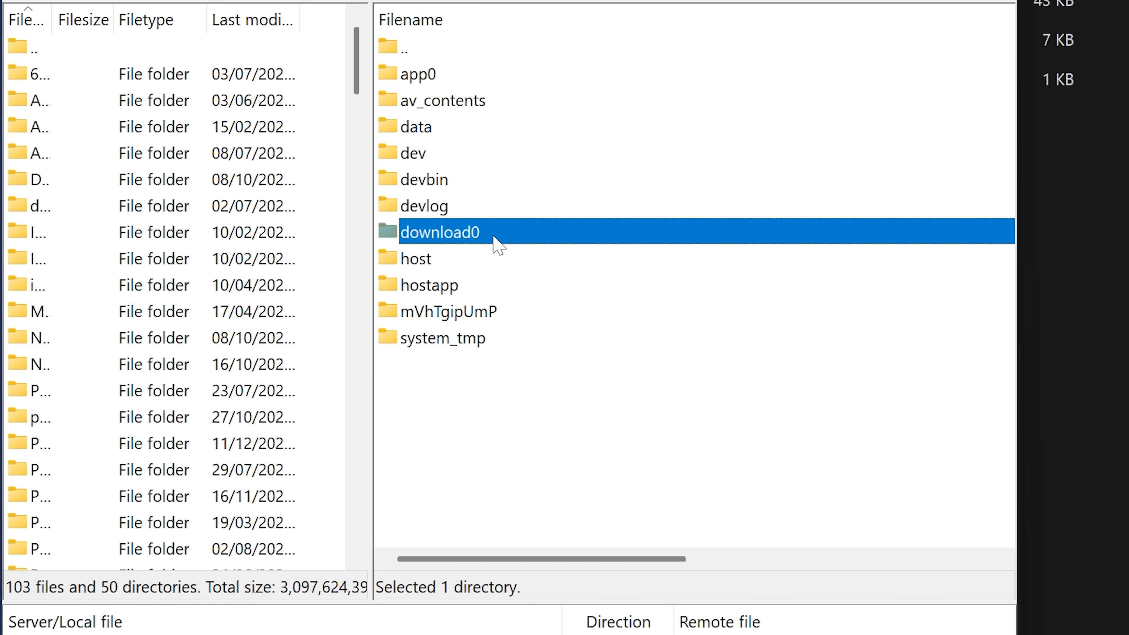
double_click(439, 232)
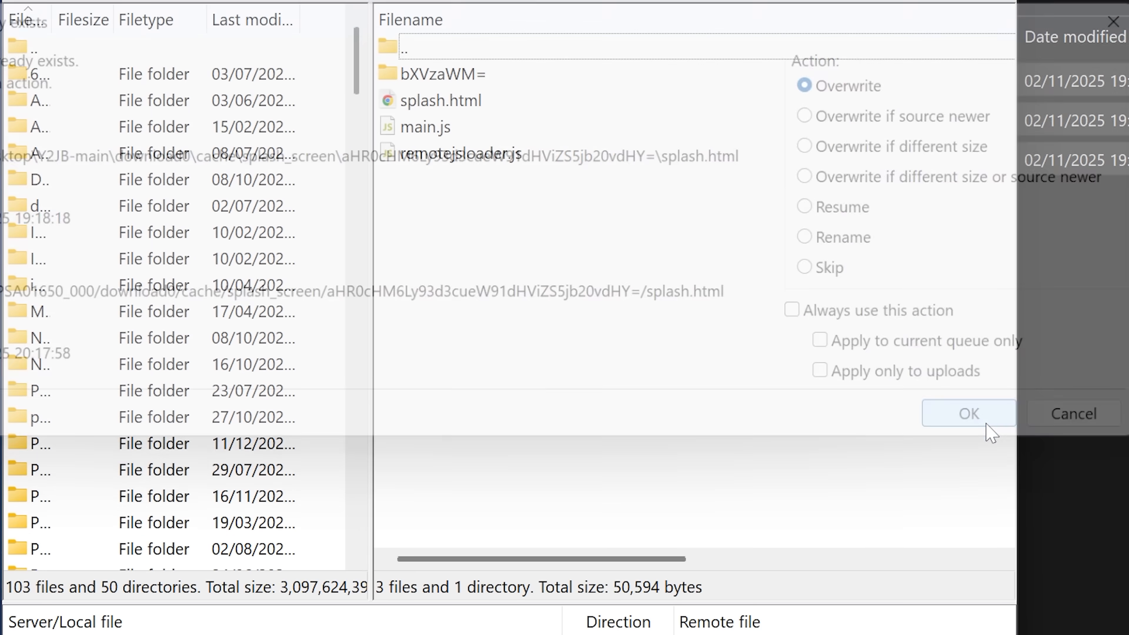
left_click(967, 413)
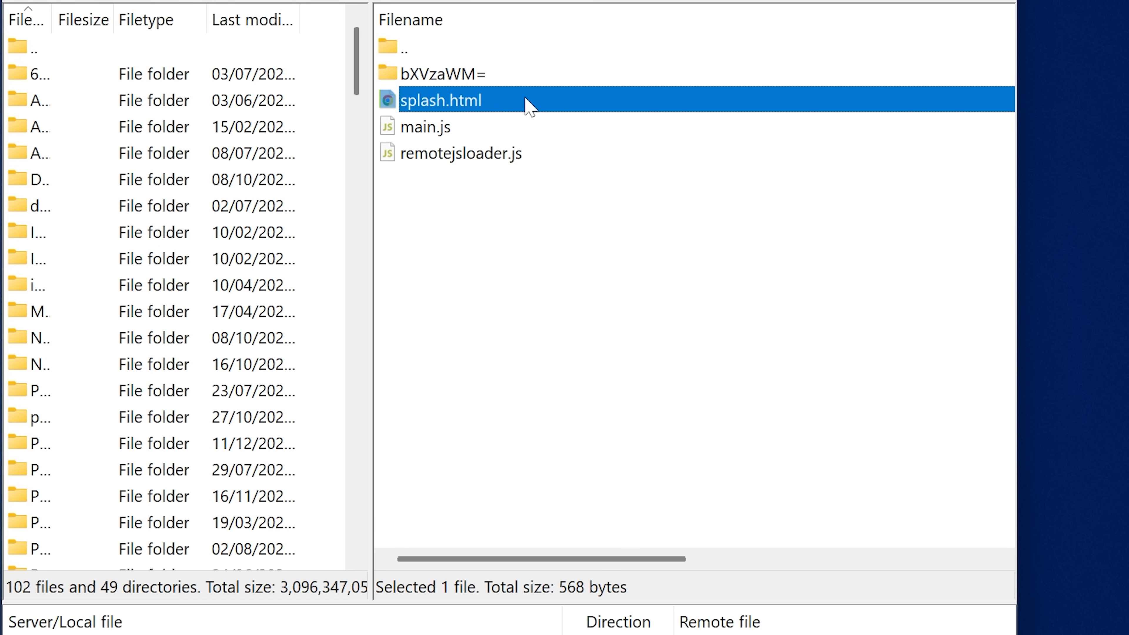
- Set file permissions to 777 with Recurse into subdirectories enabled
right_click(445, 100)
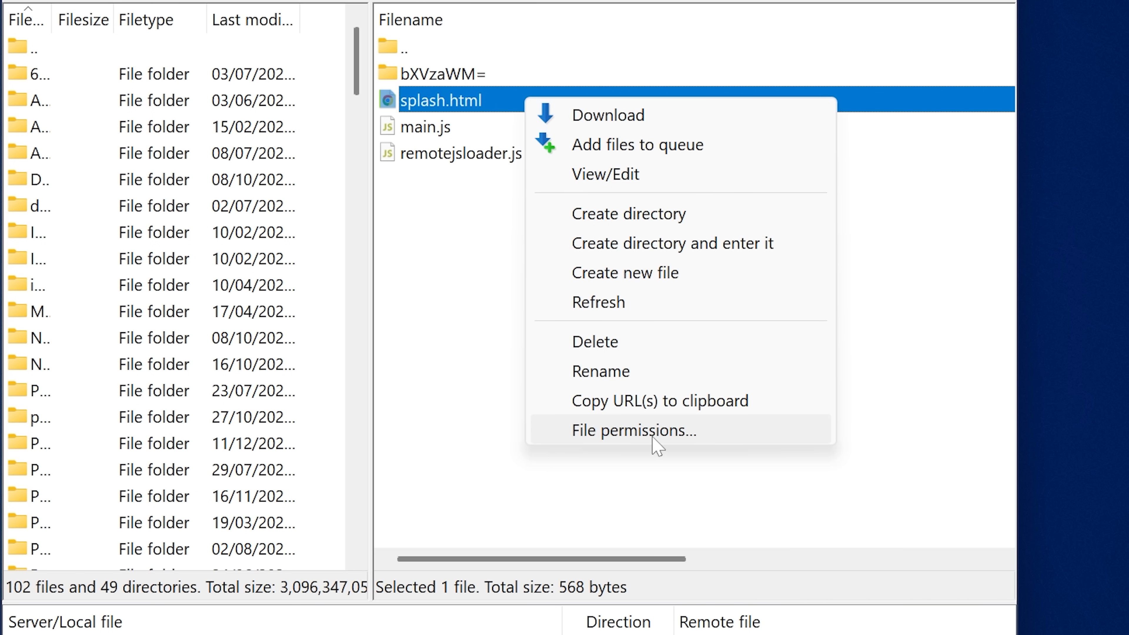
left_click(632, 429)
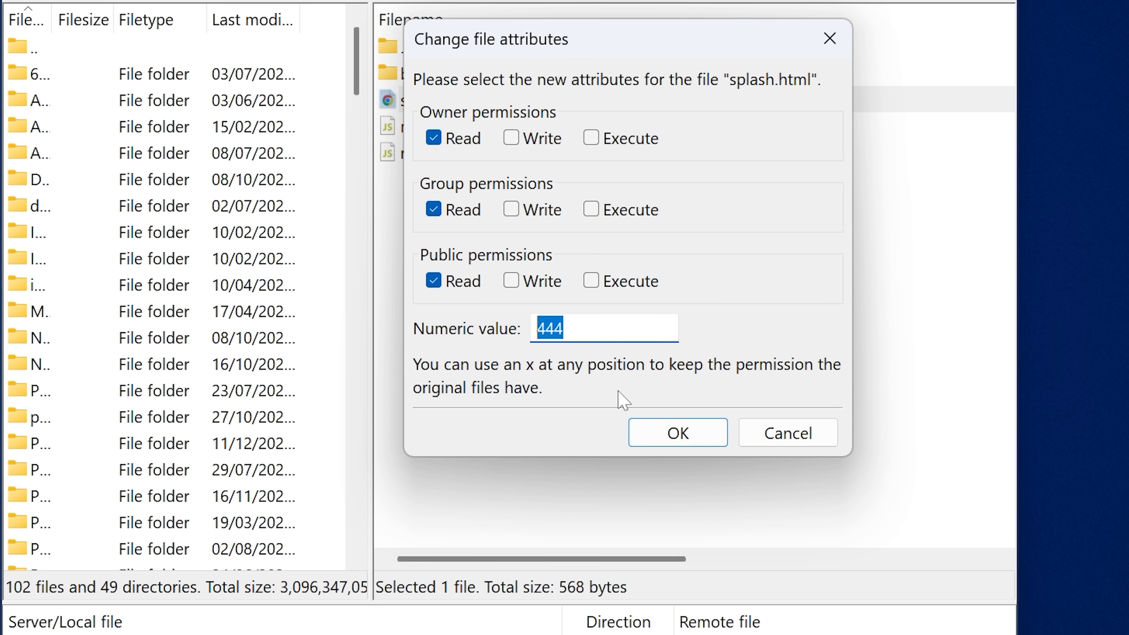
left_click(603, 327)
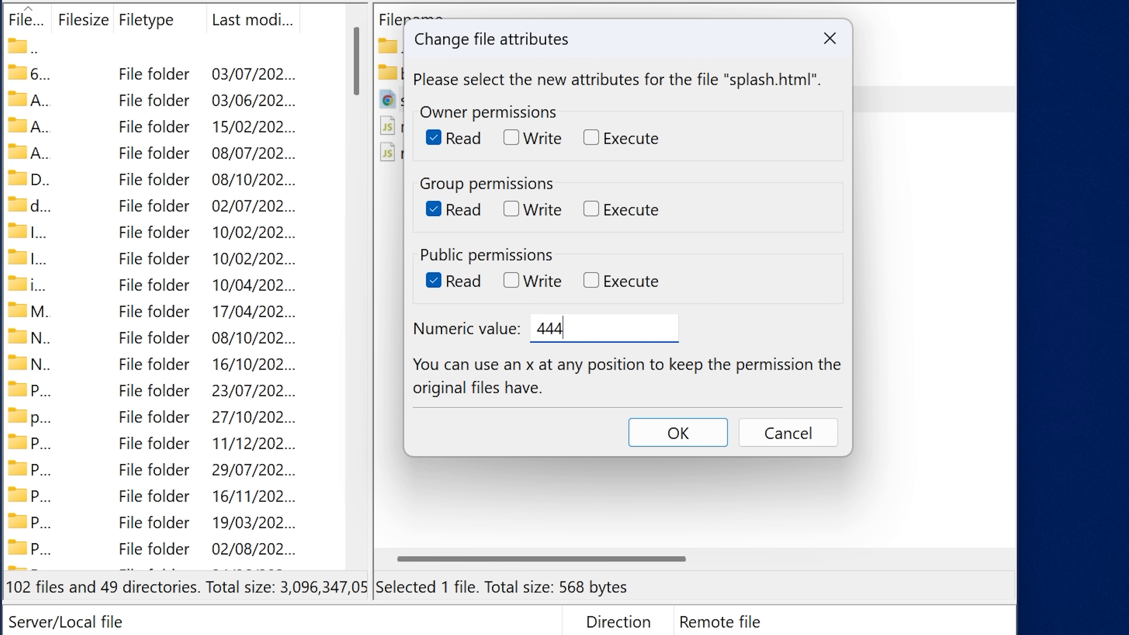
left_click(676, 432)
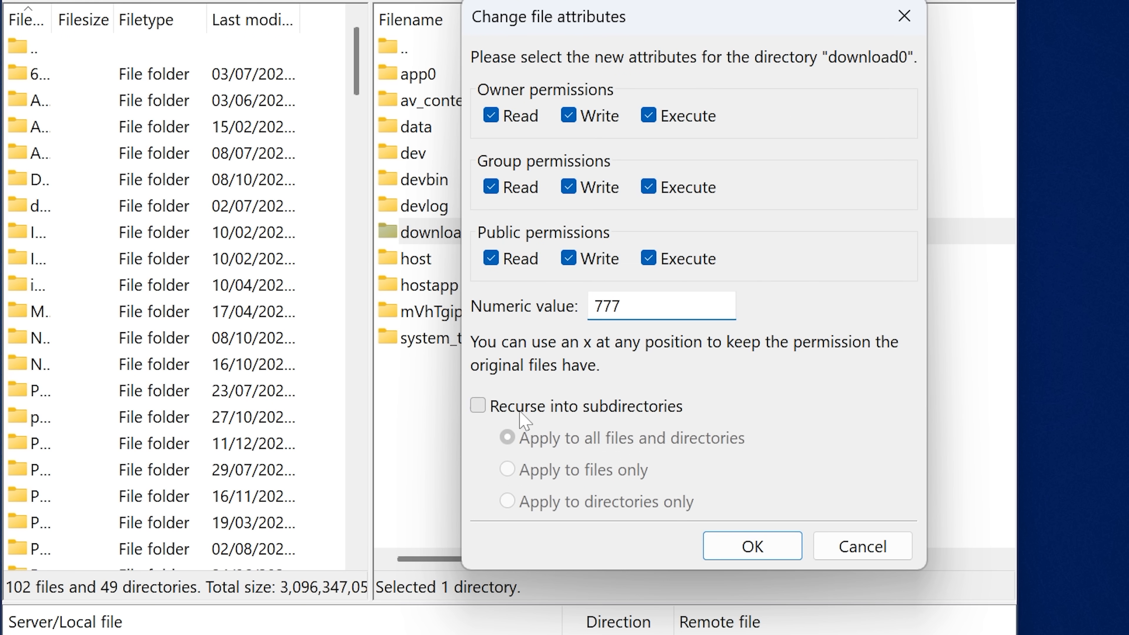
left_click(477, 405)
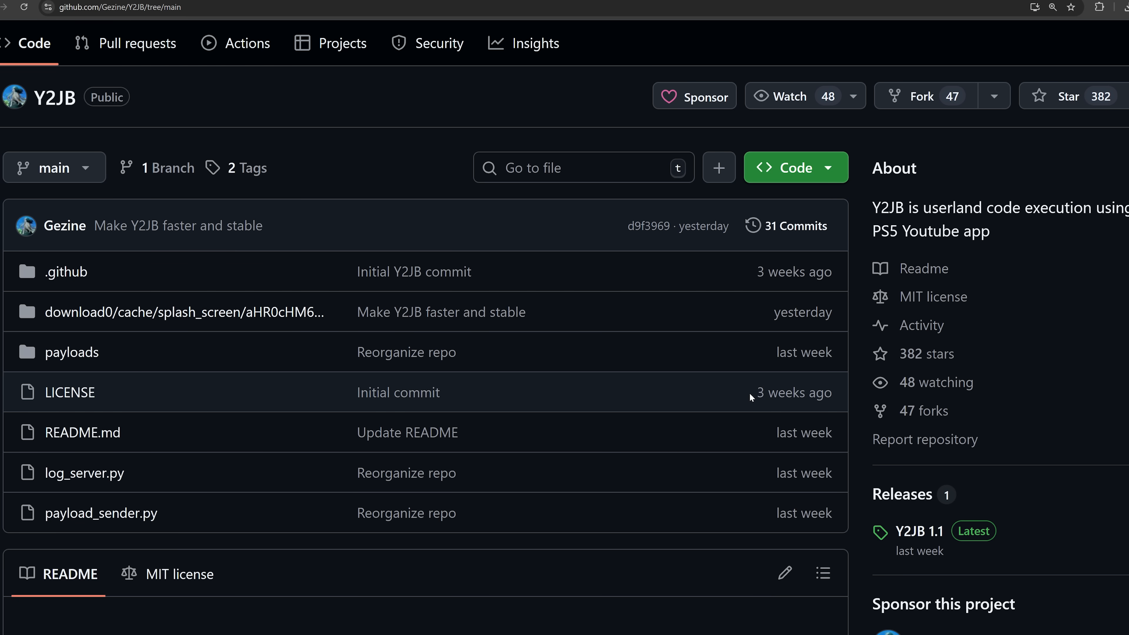
mouse_move(533, 132)
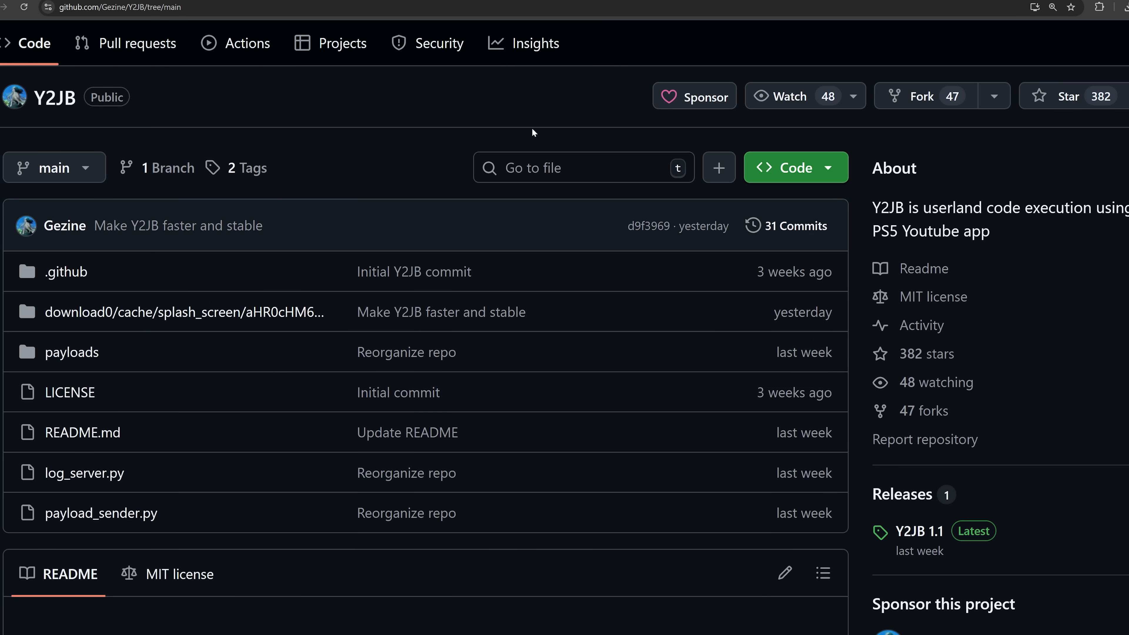
mouse_move(983, 254)
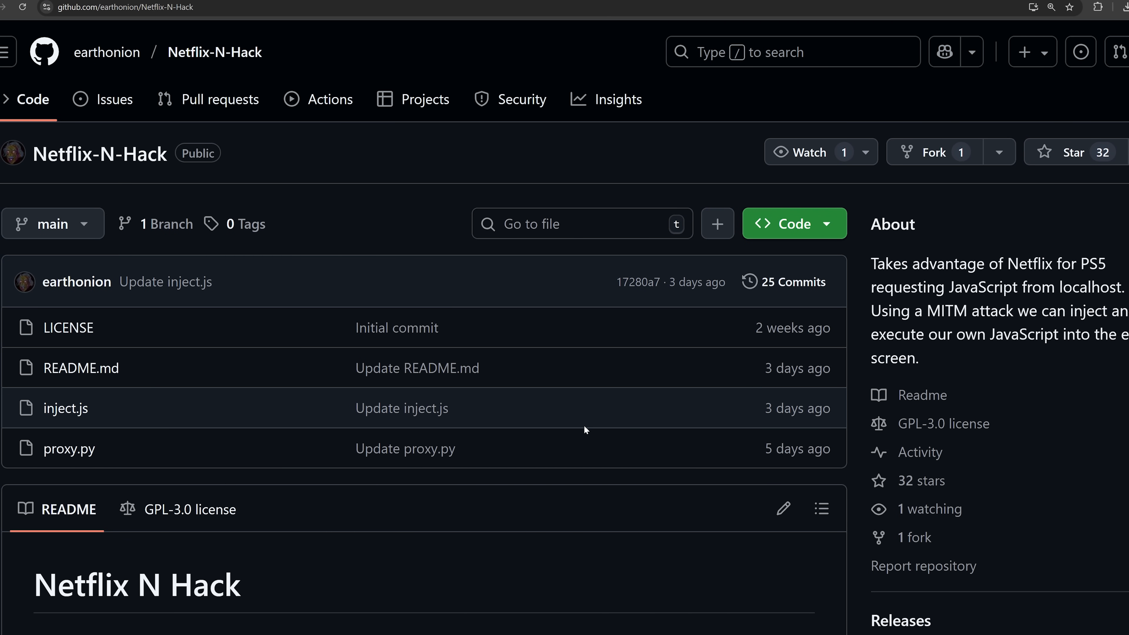
mouse_move(149, 493)
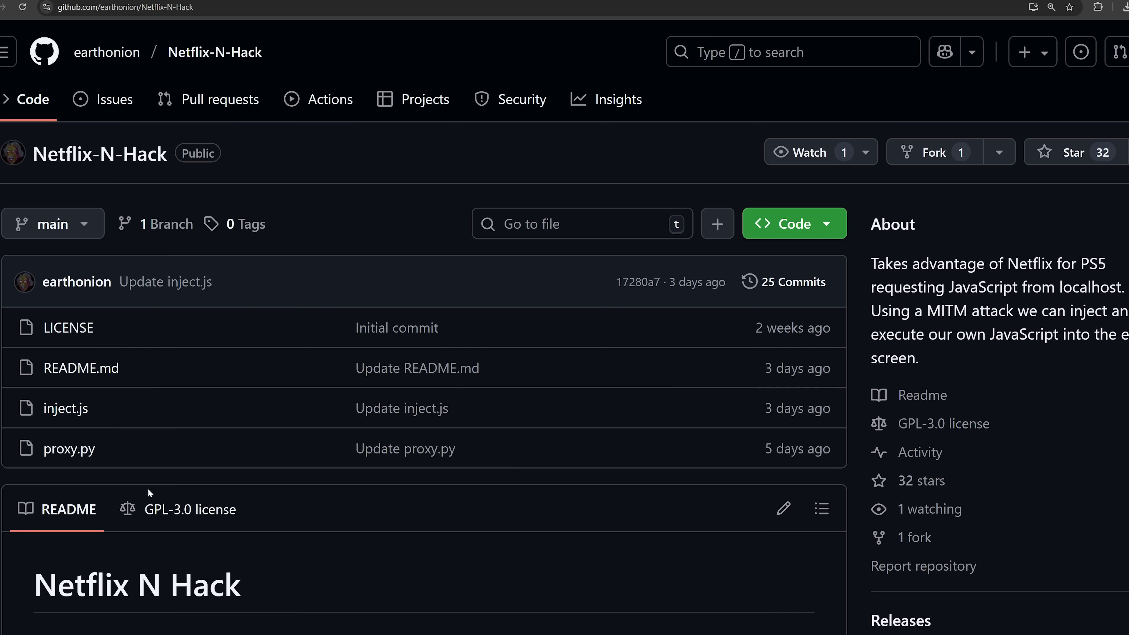
mouse_move(60, 173)
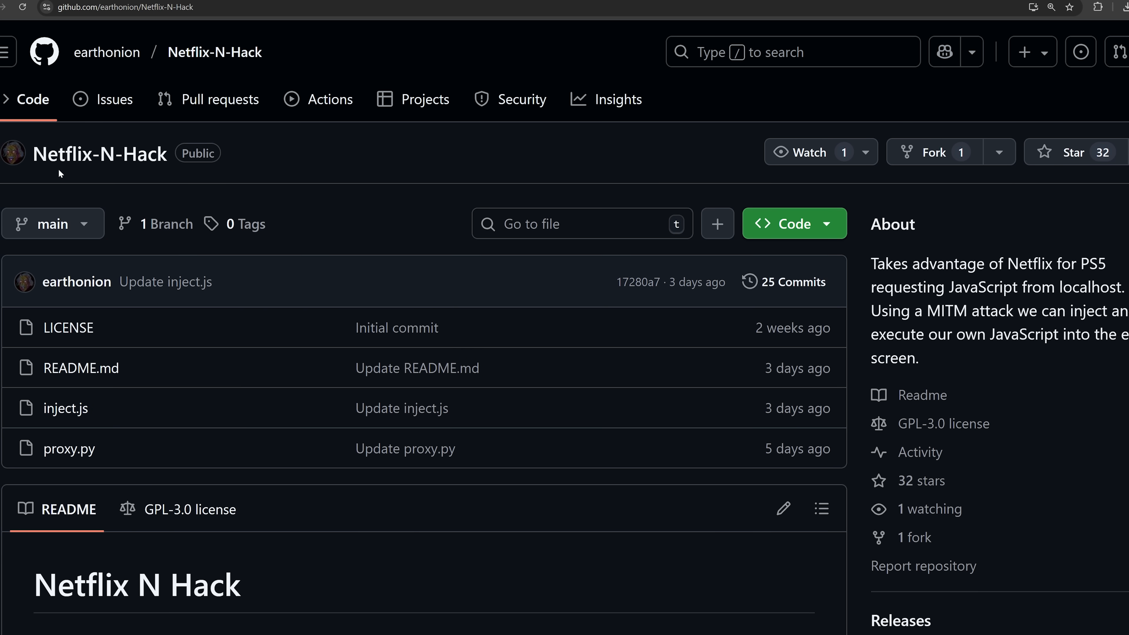
mouse_move(1022, 114)
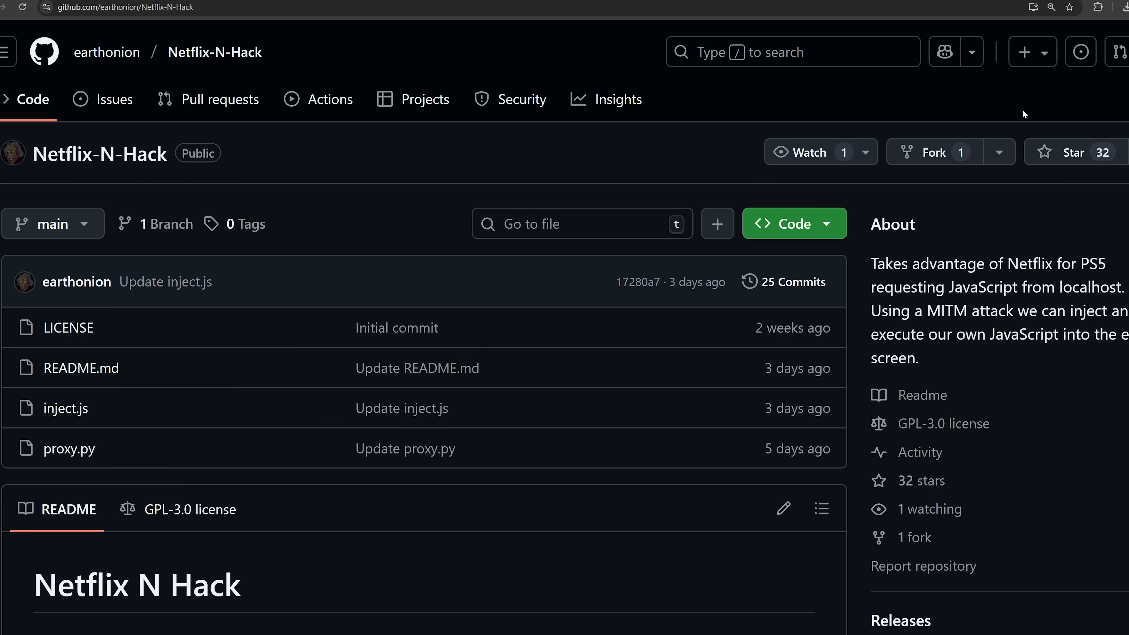
scroll("down", 3)
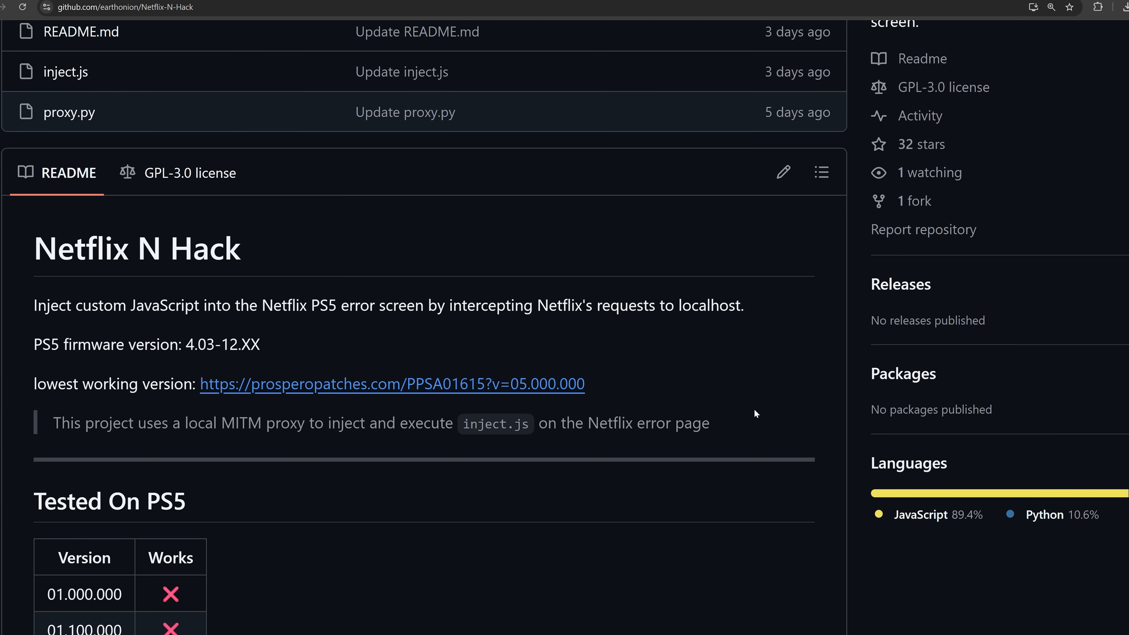
scroll("down", 3)
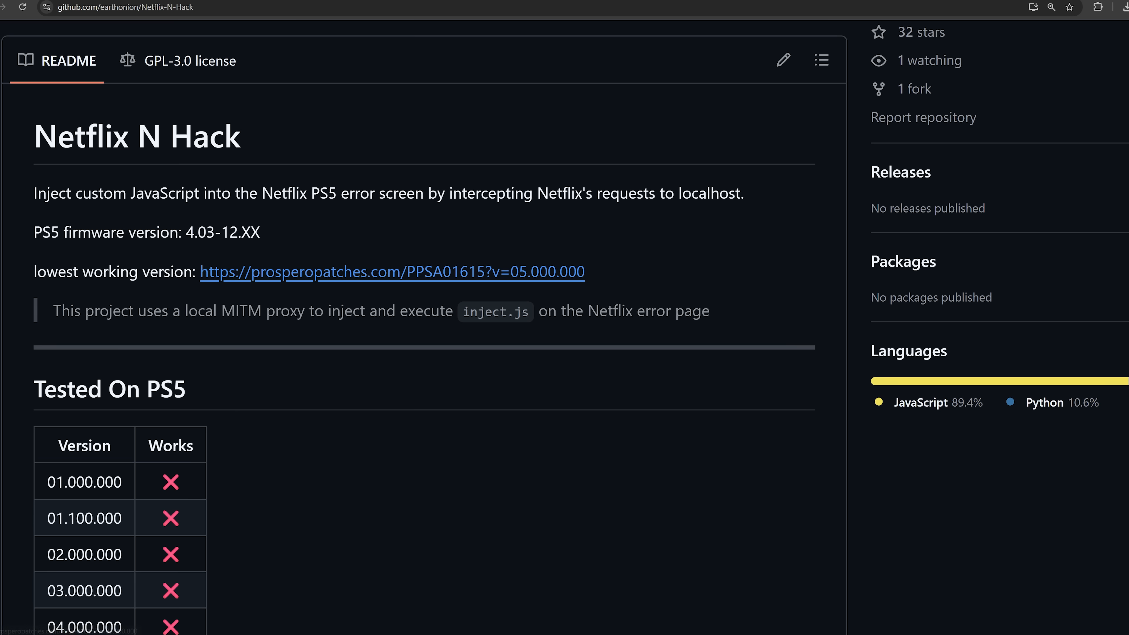
mouse_move(80, 207)
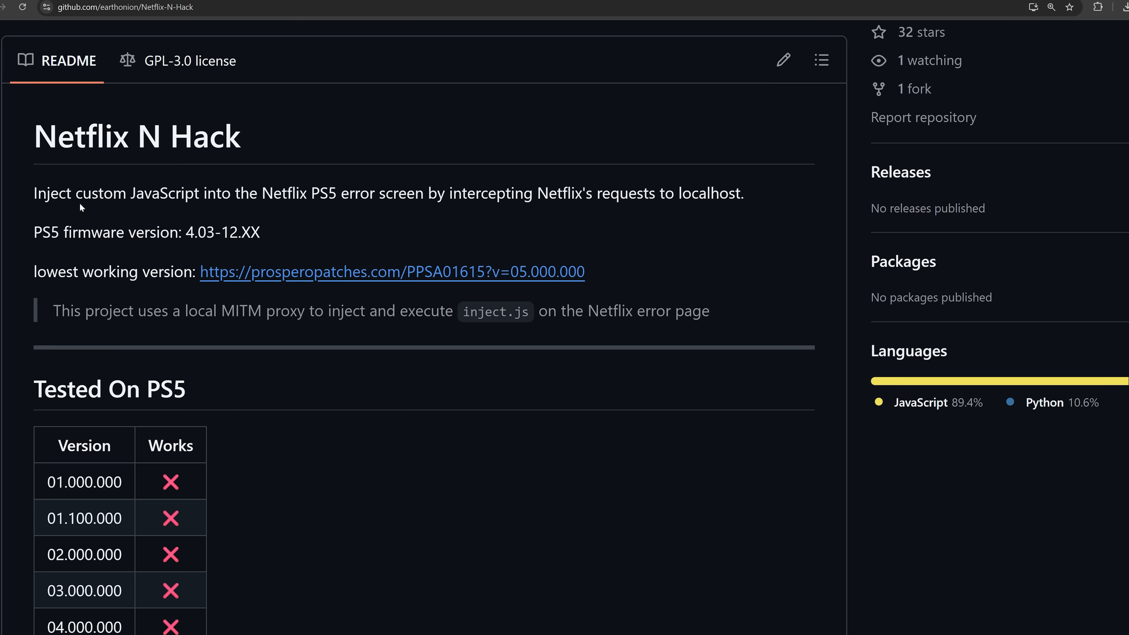
mouse_move(321, 219)
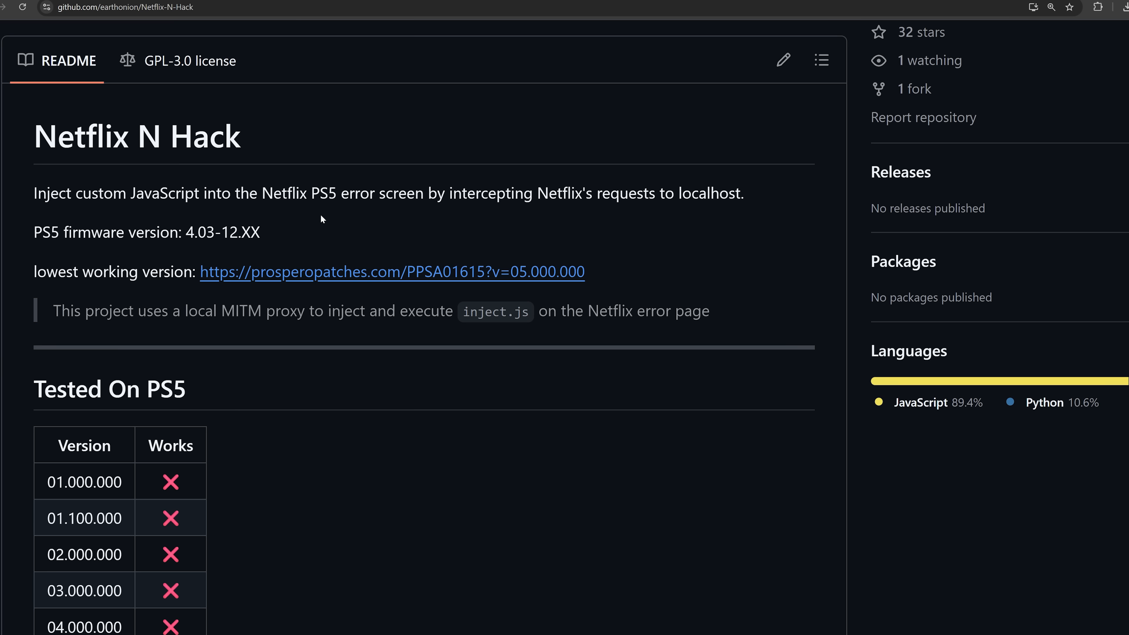
mouse_move(509, 217)
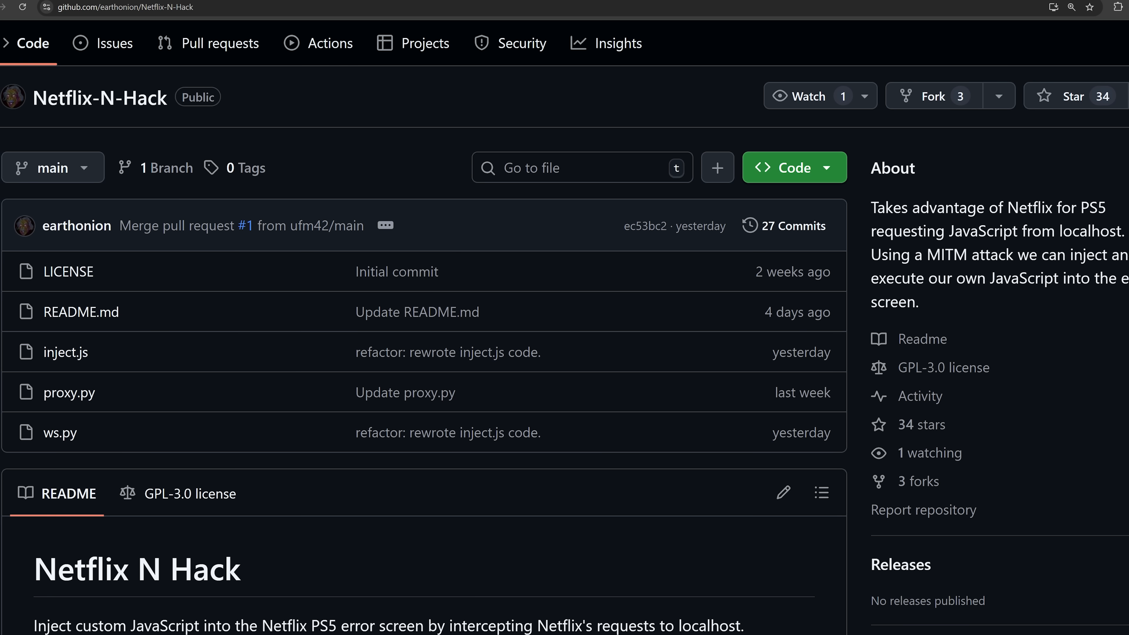
mouse_move(1064, 303)
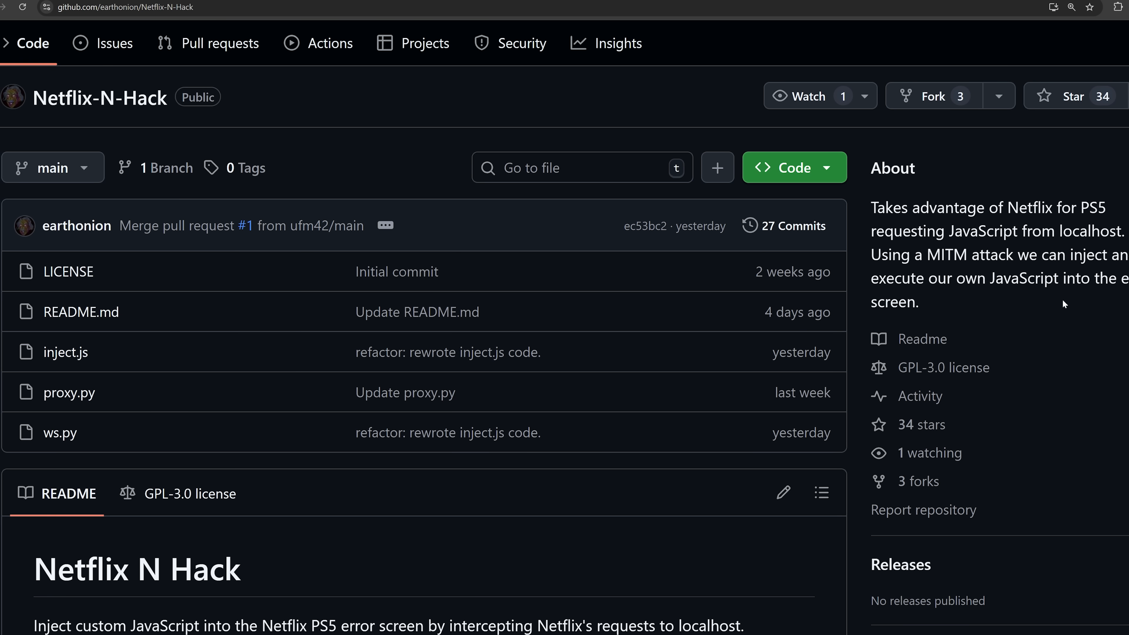
scroll("down", 3)
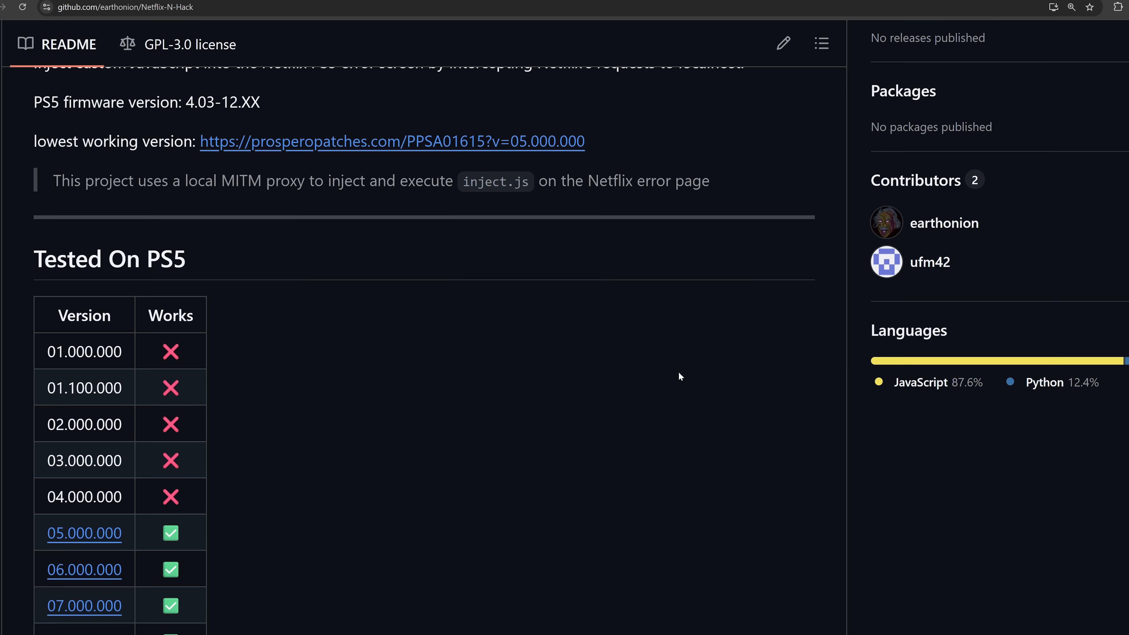
scroll("down", 3)
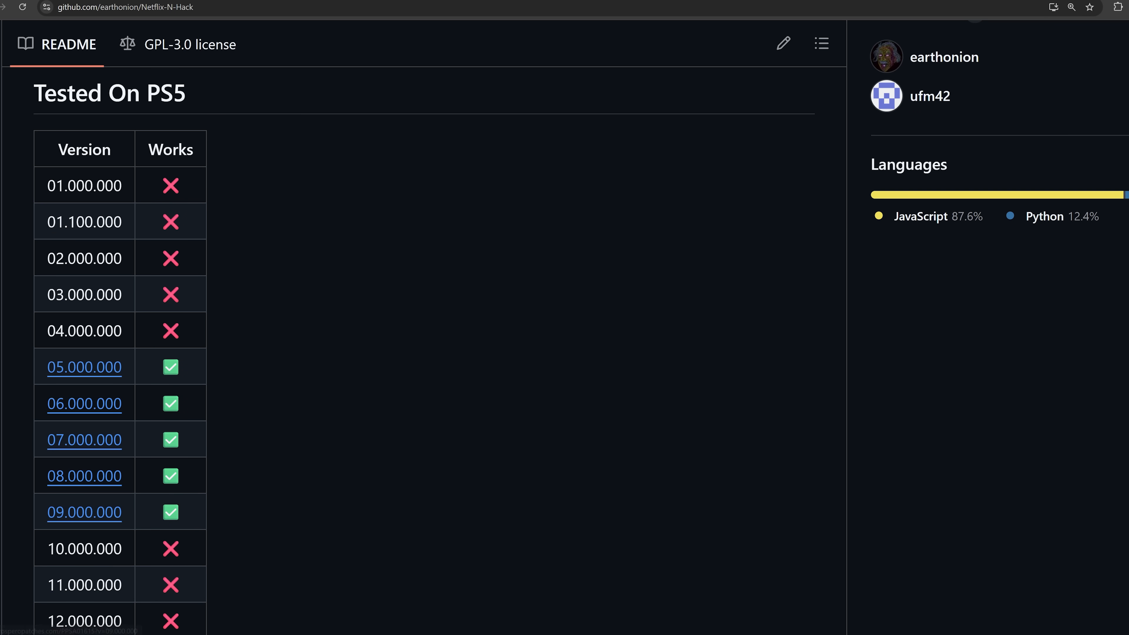
mouse_move(155, 461)
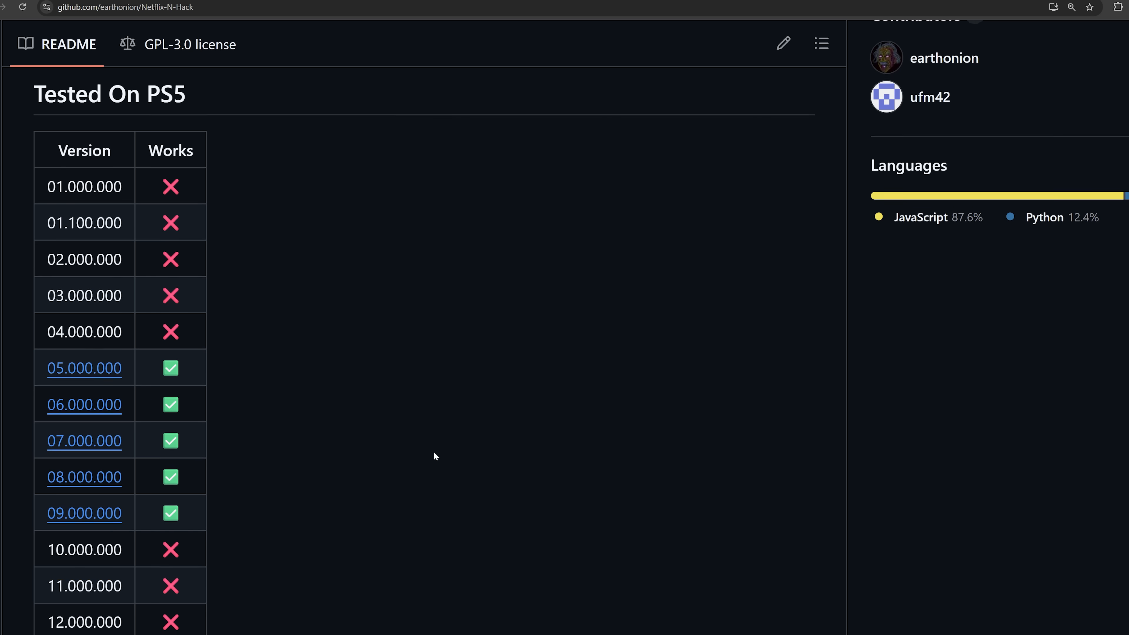
scroll("up", 3)
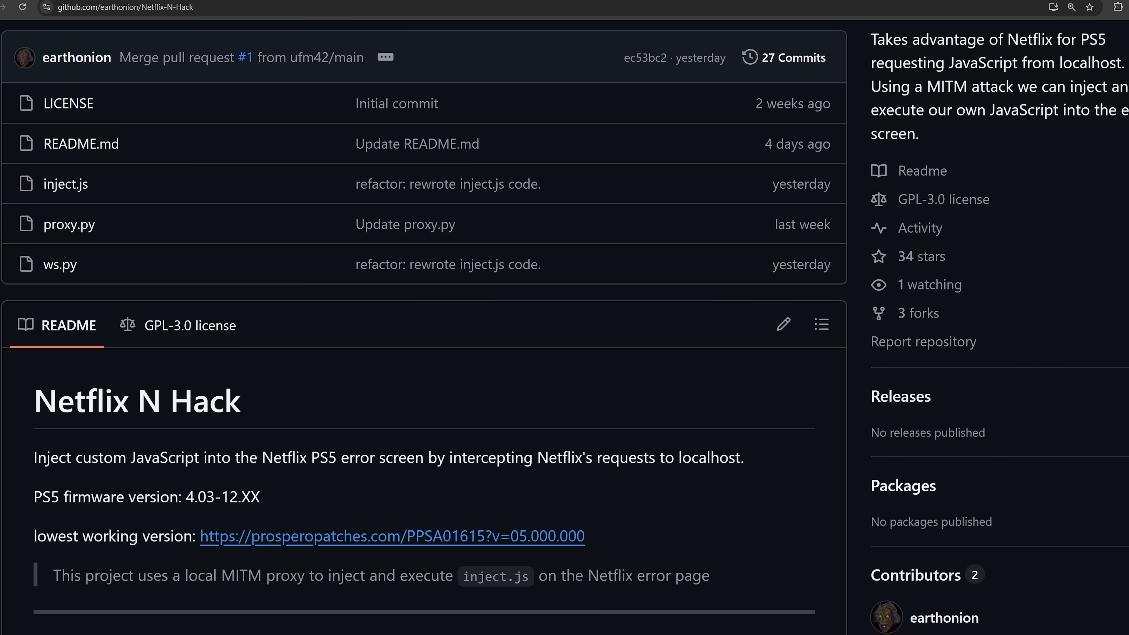
mouse_move(561, 426)
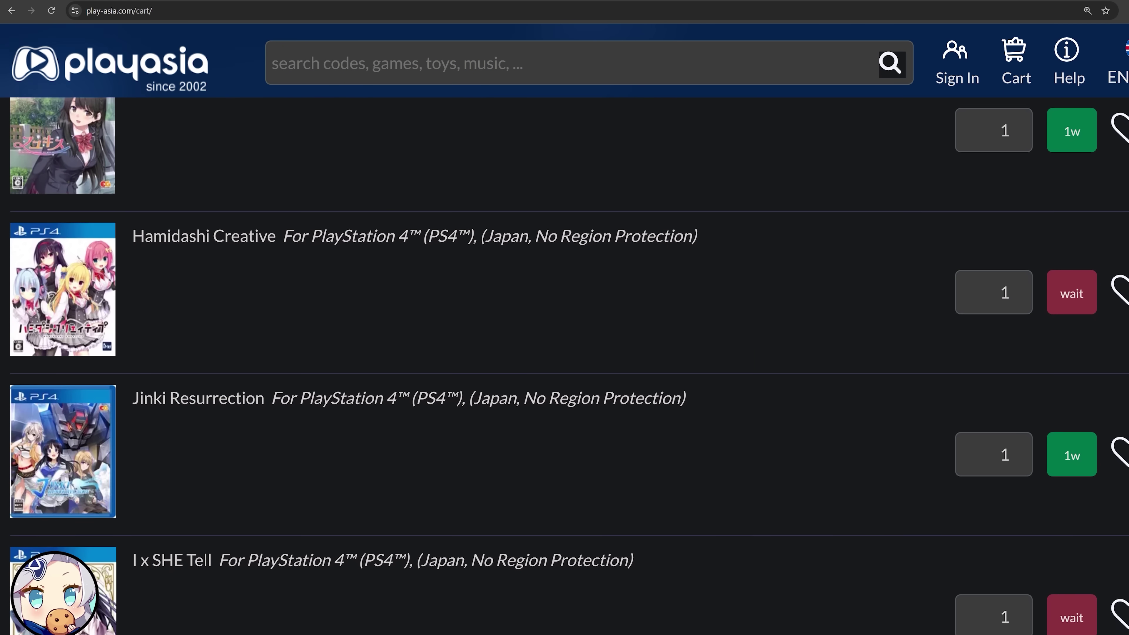
scroll("down", 3)
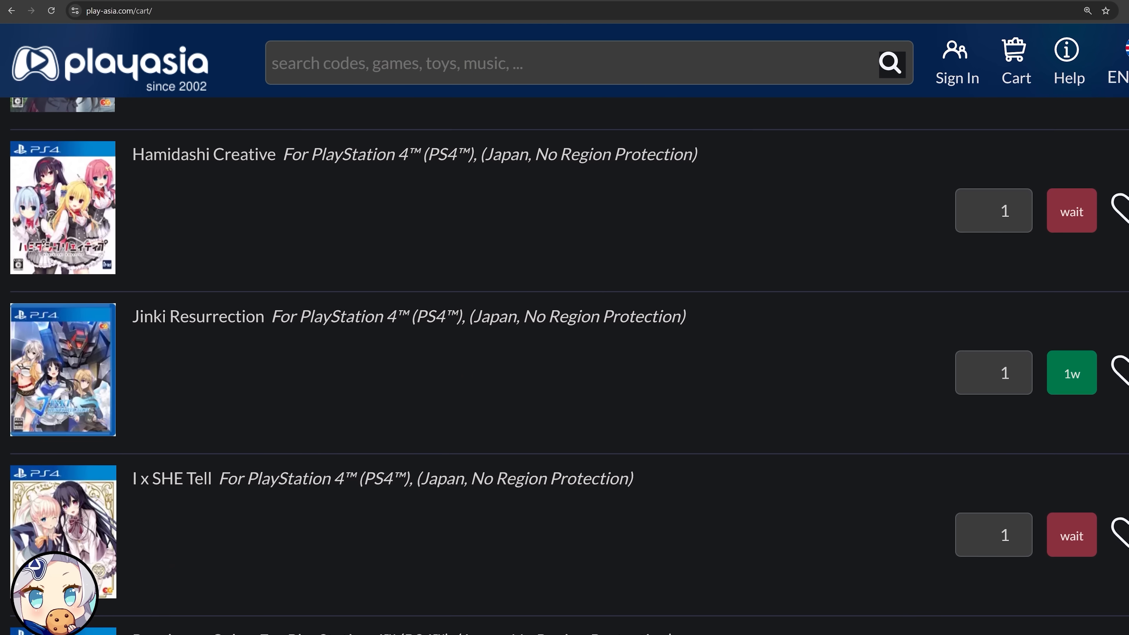
scroll("down", 3)
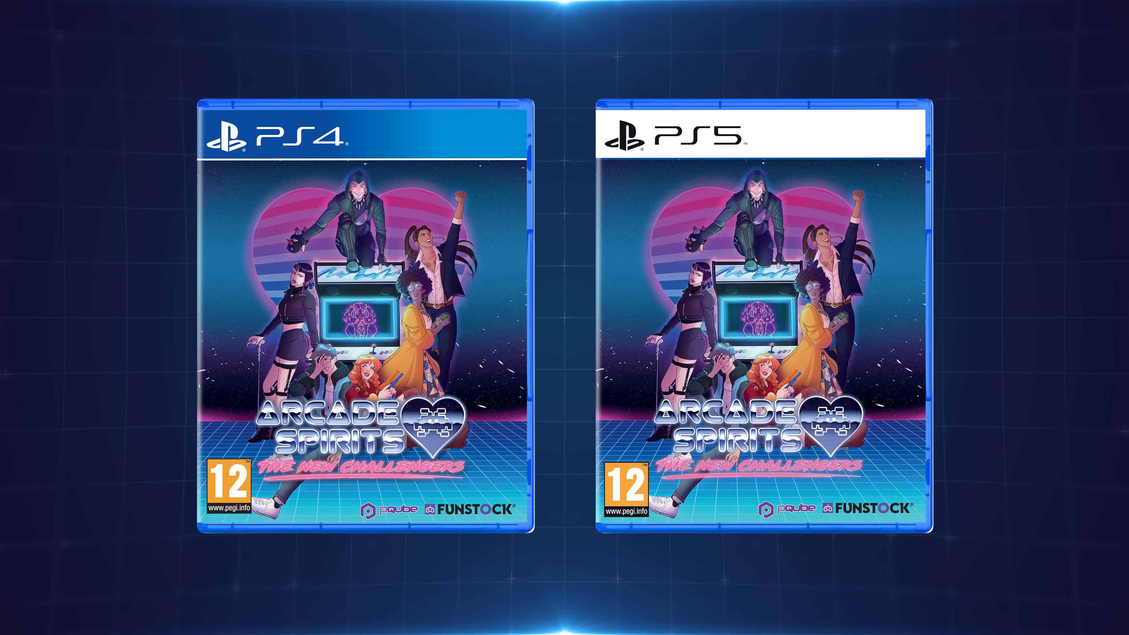
- Set the etaHEN overlay position to Top Right and reach Hogwarts Legacy's I/O options in Itemzflow
left_click(856, 11)
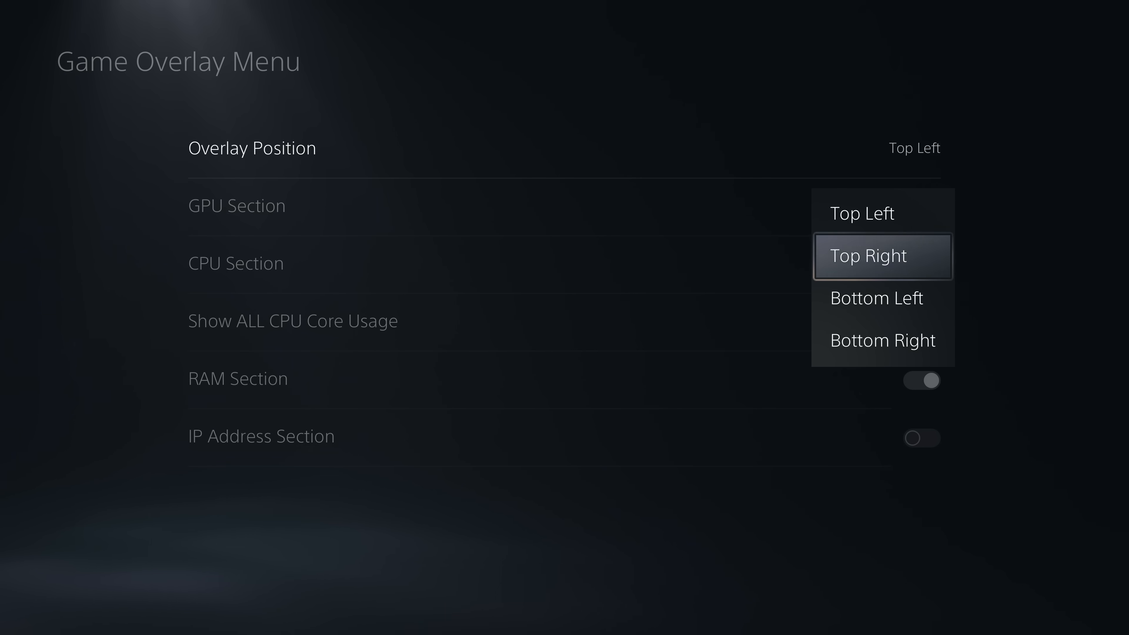
left_click(866, 256)
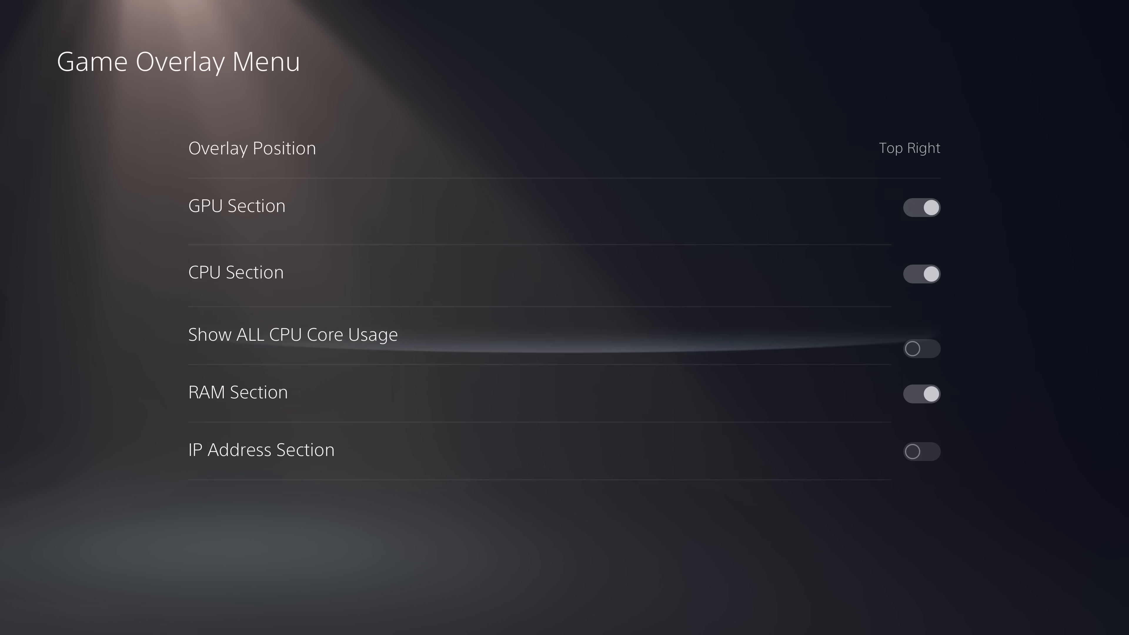
left_click(920, 437)
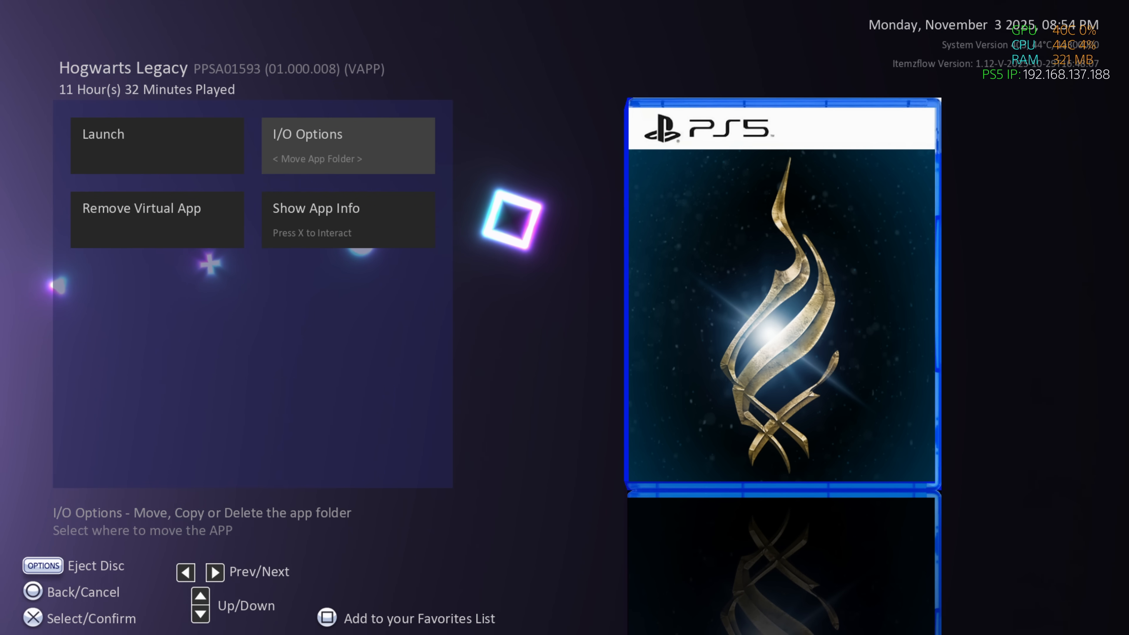
left_click(347, 158)
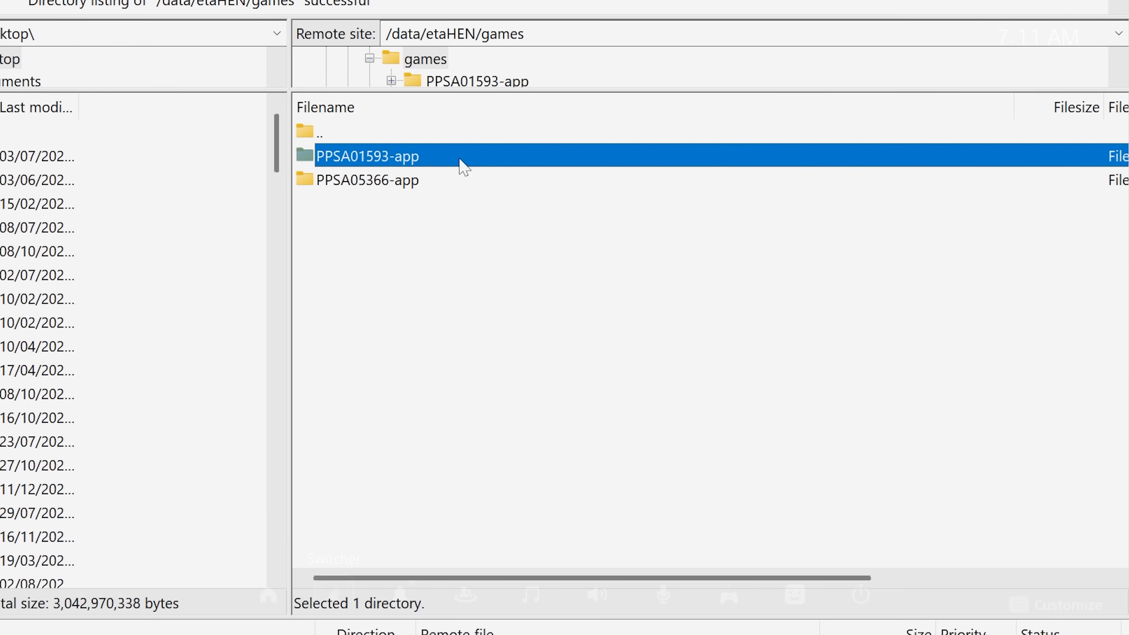
- Give PPSA01593-app 777 permissions recursively for all files and directories
right_click(367, 156)
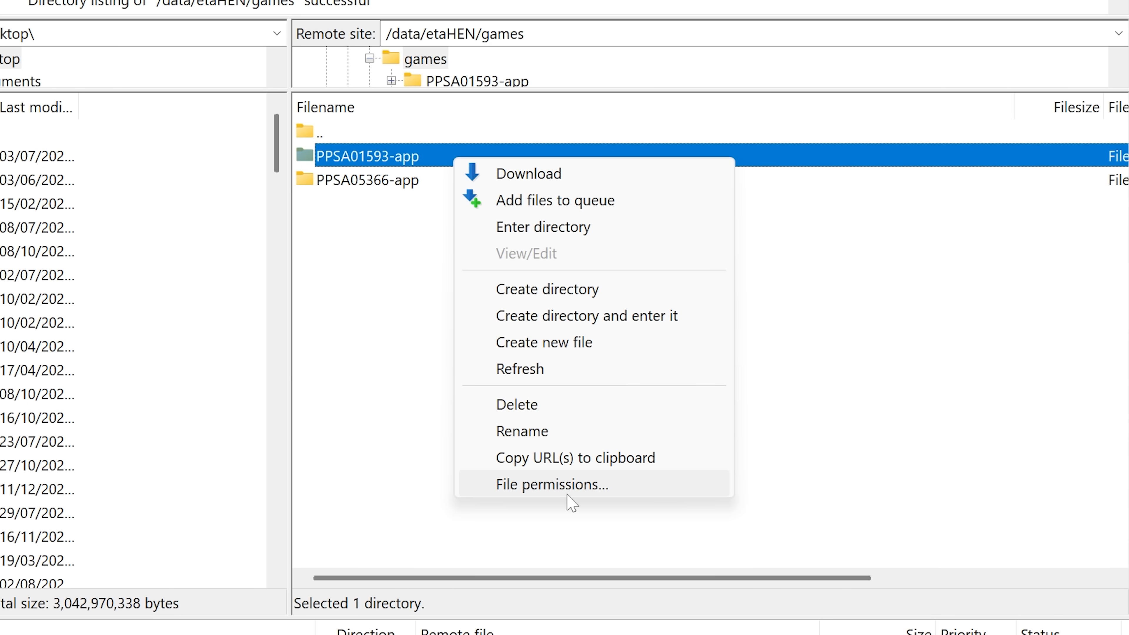
left_click(552, 484)
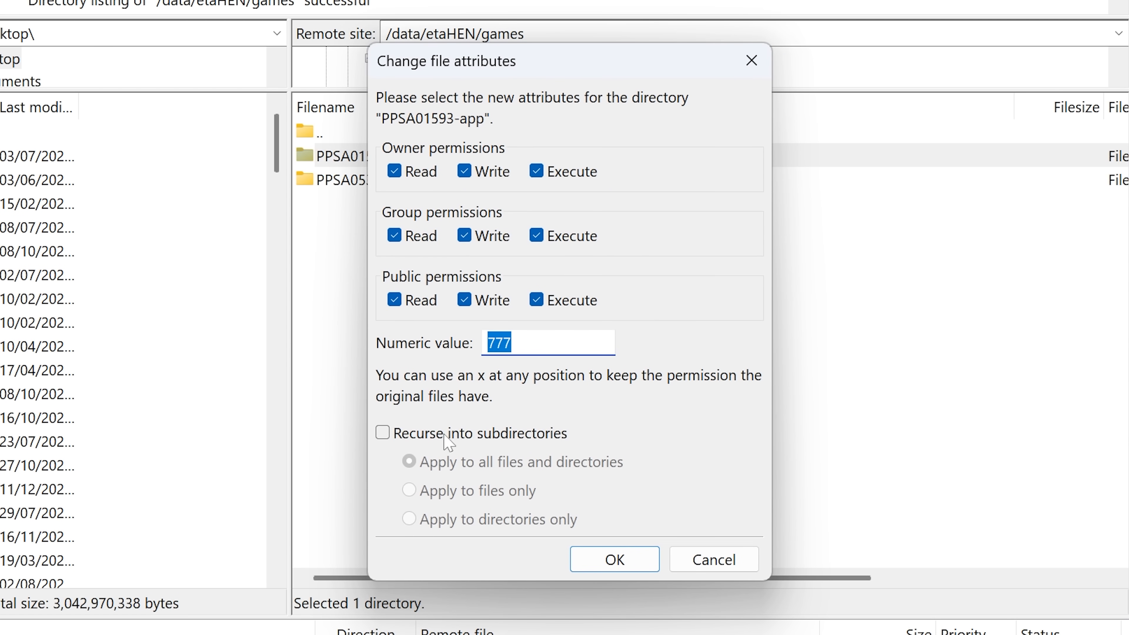
left_click(382, 432)
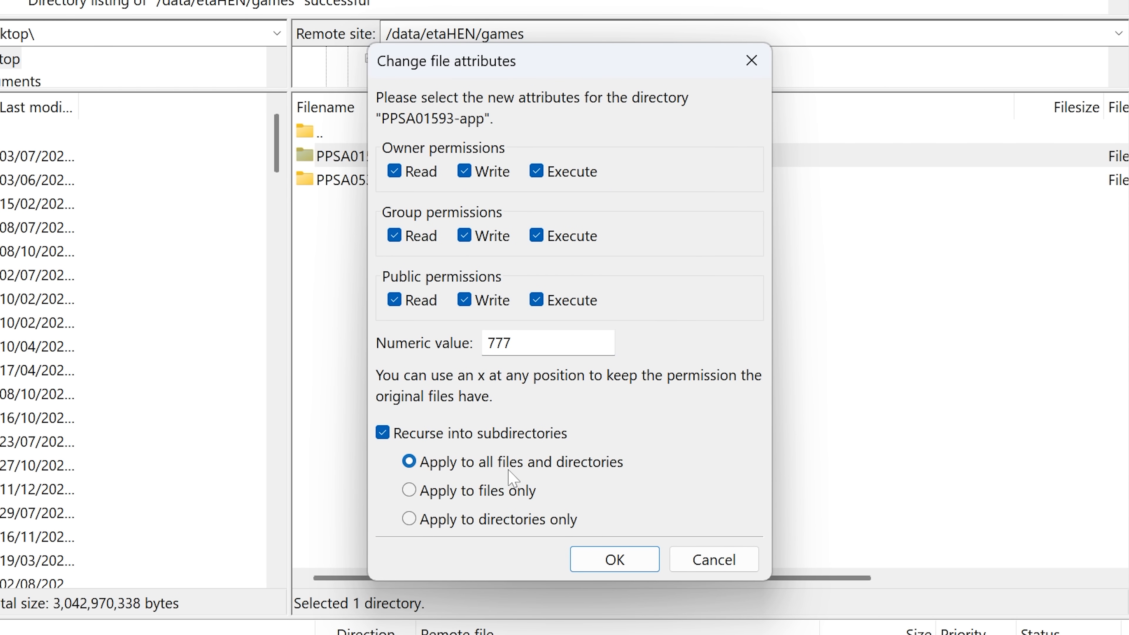
mouse_move(596, 474)
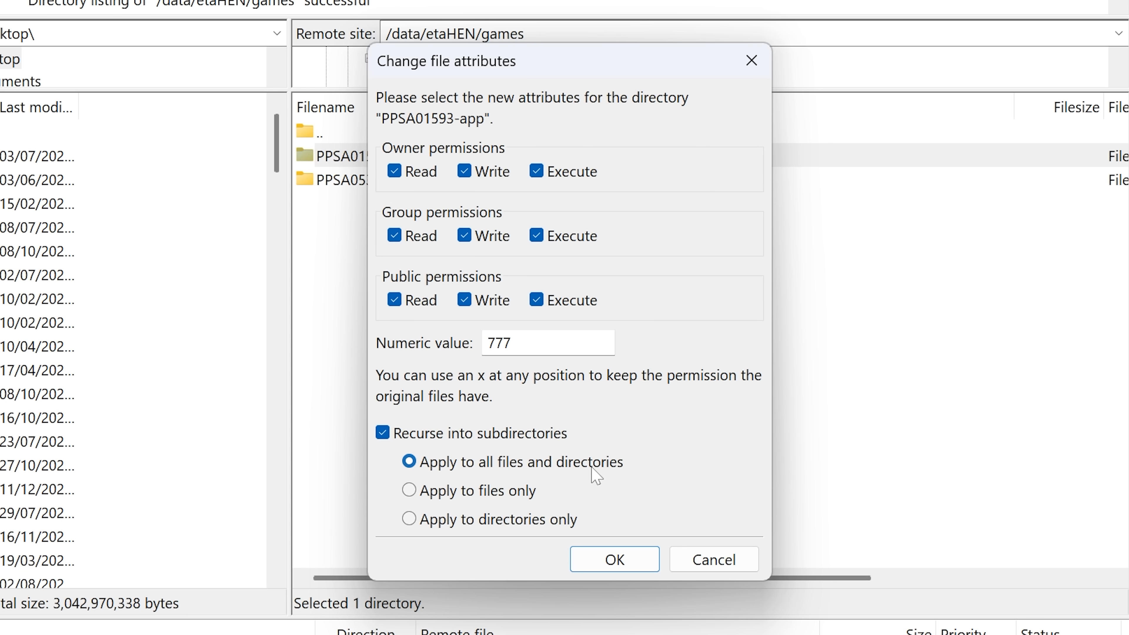
left_click(613, 559)
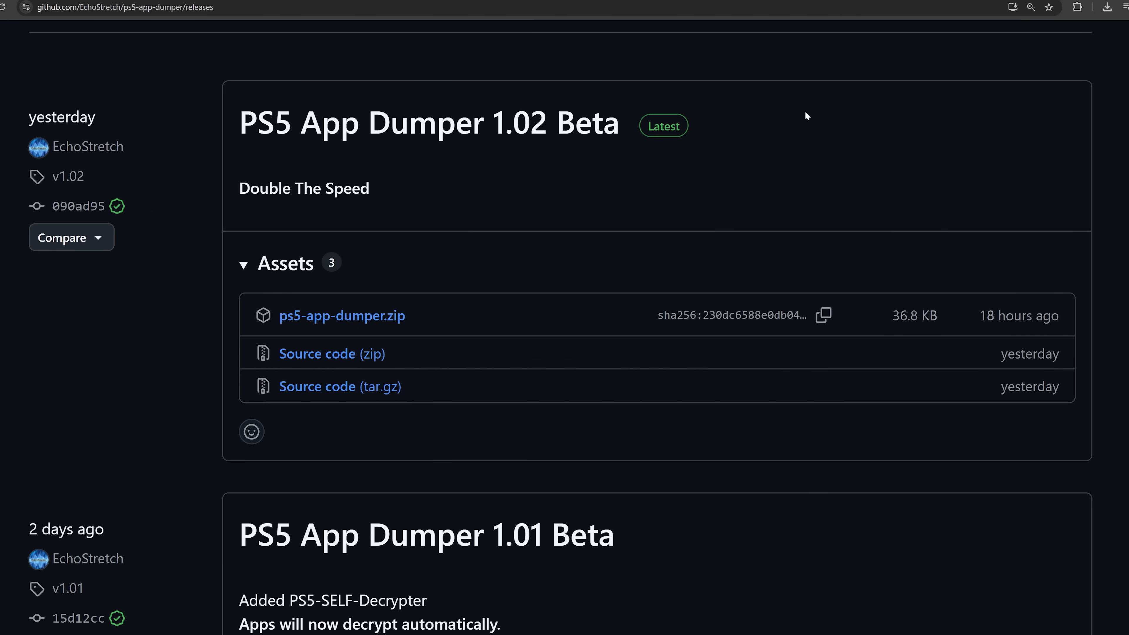
mouse_move(538, 150)
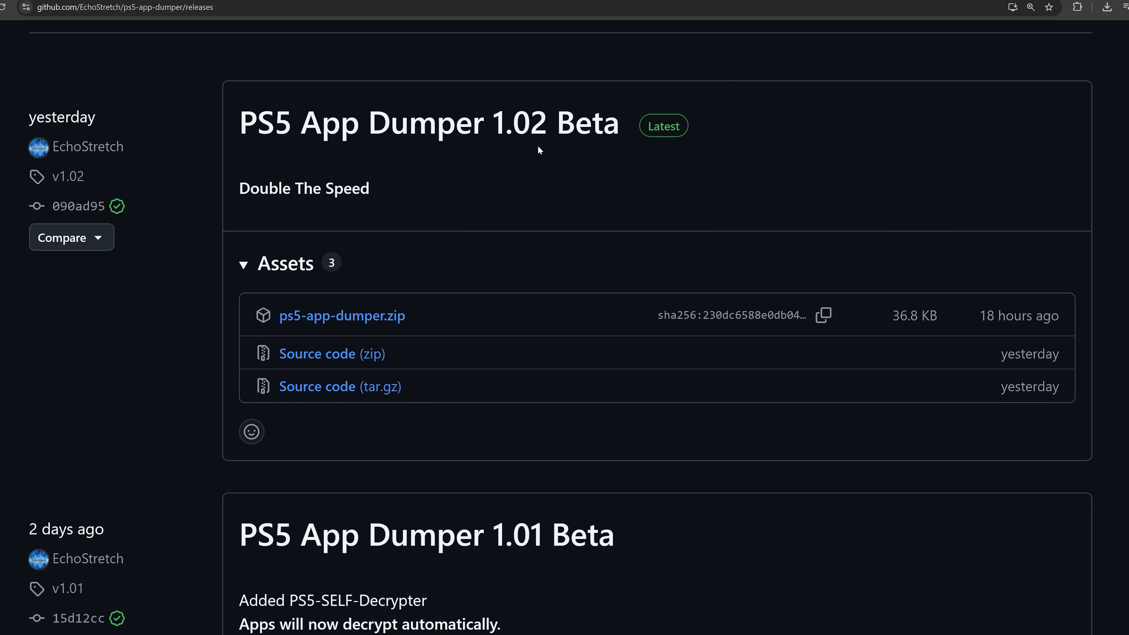
mouse_move(605, 346)
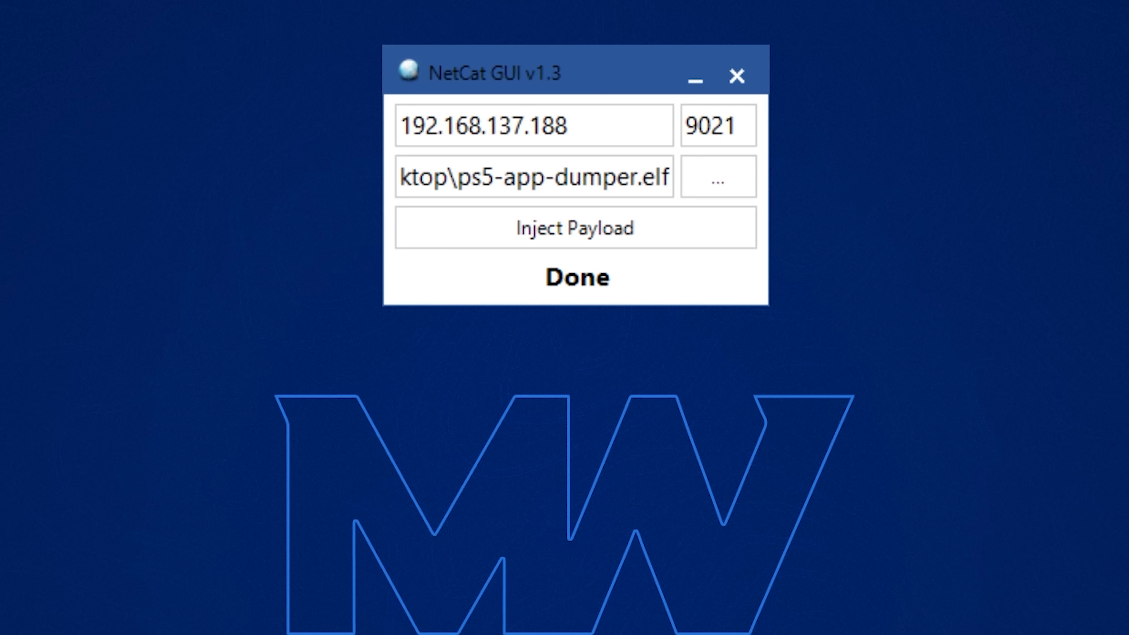
- Inject ps5-app-dumper.elf to 192.168.137.188 on port 9021 via NetCat GUI
double_click(537, 177)
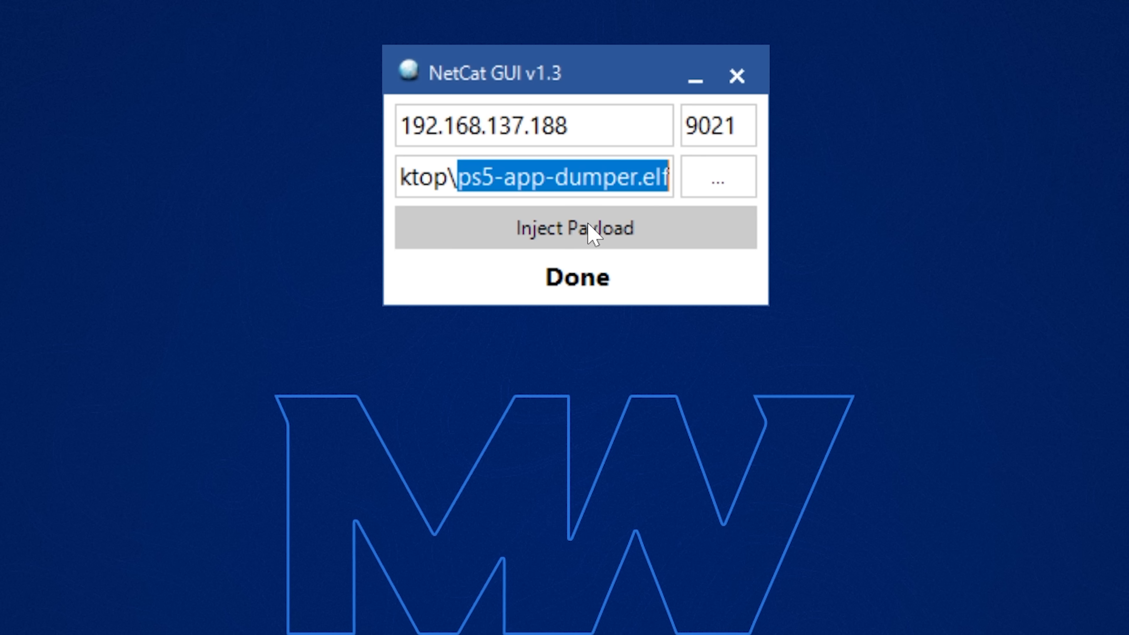
mouse_move(666, 241)
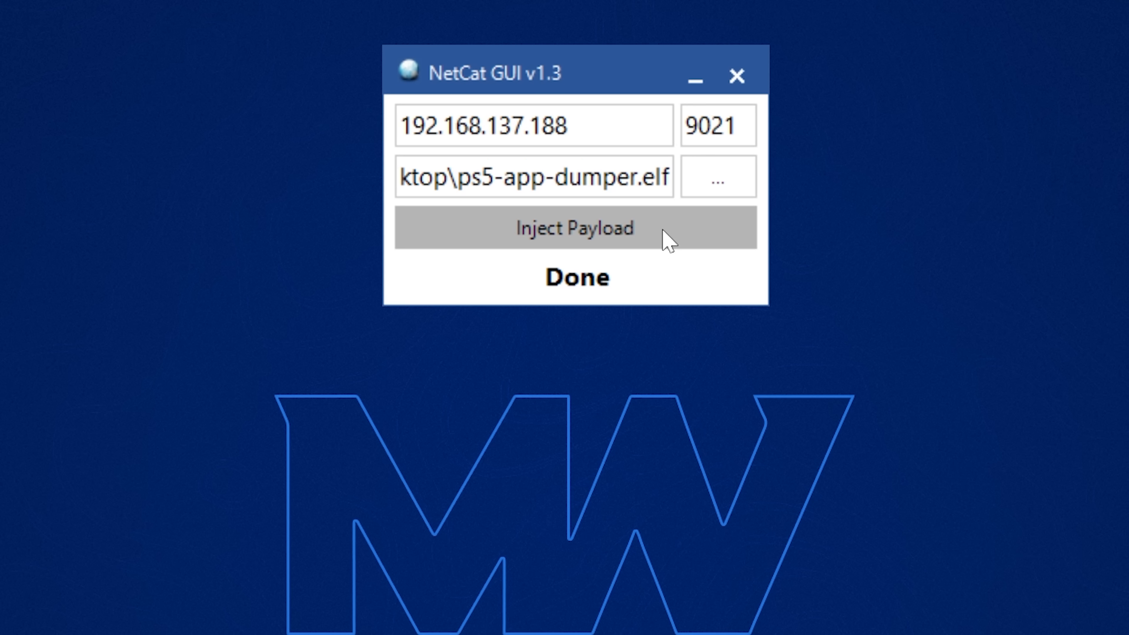
left_click(574, 228)
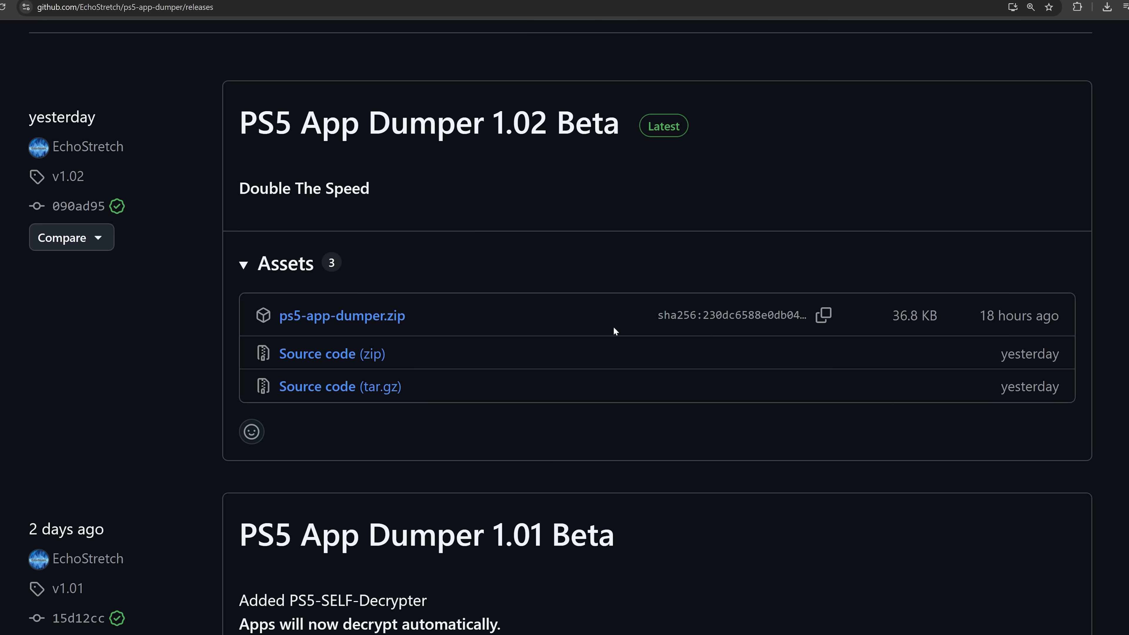
mouse_move(571, 320)
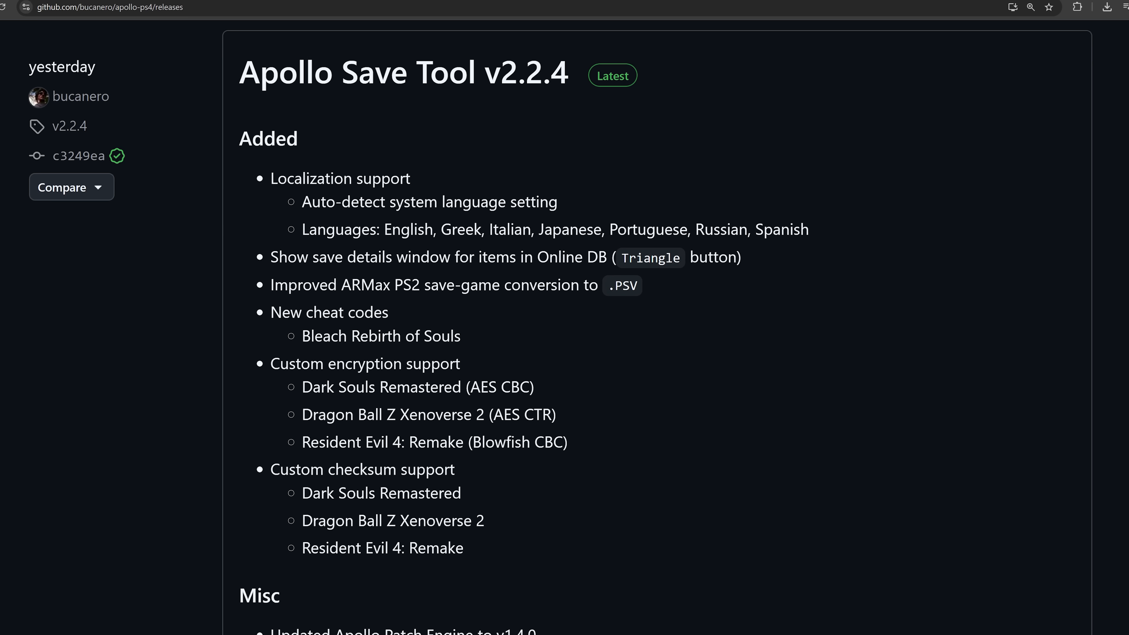
mouse_move(669, 374)
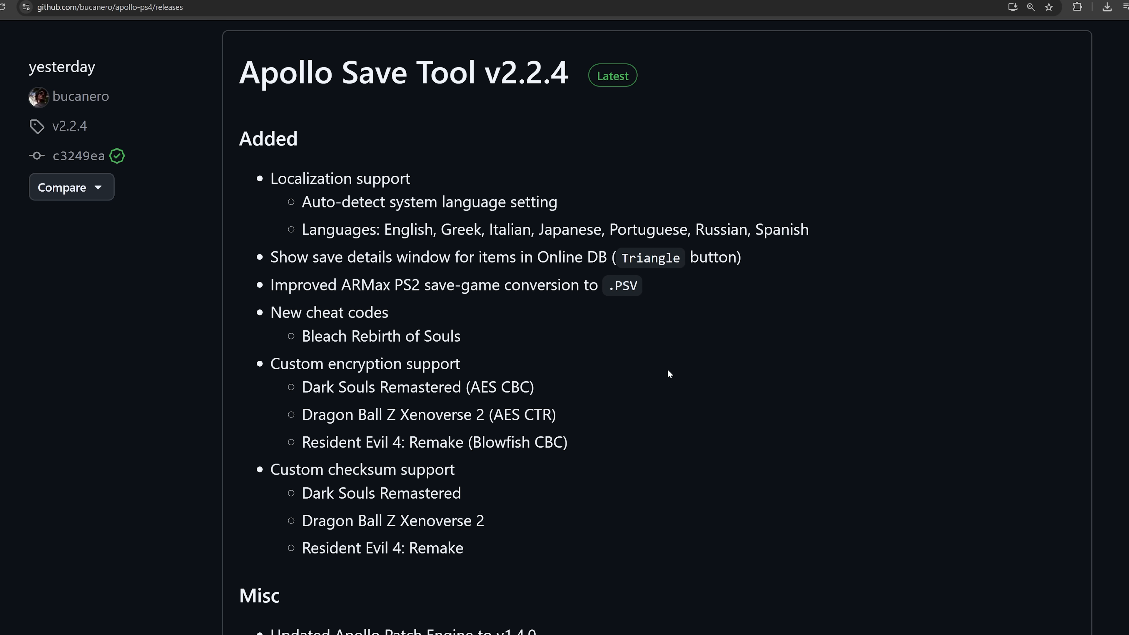
- Scroll through the Apollo Save Tool v2.2.4 notes to the Misc changes and PS4 pkg asset
scroll("down", 3)
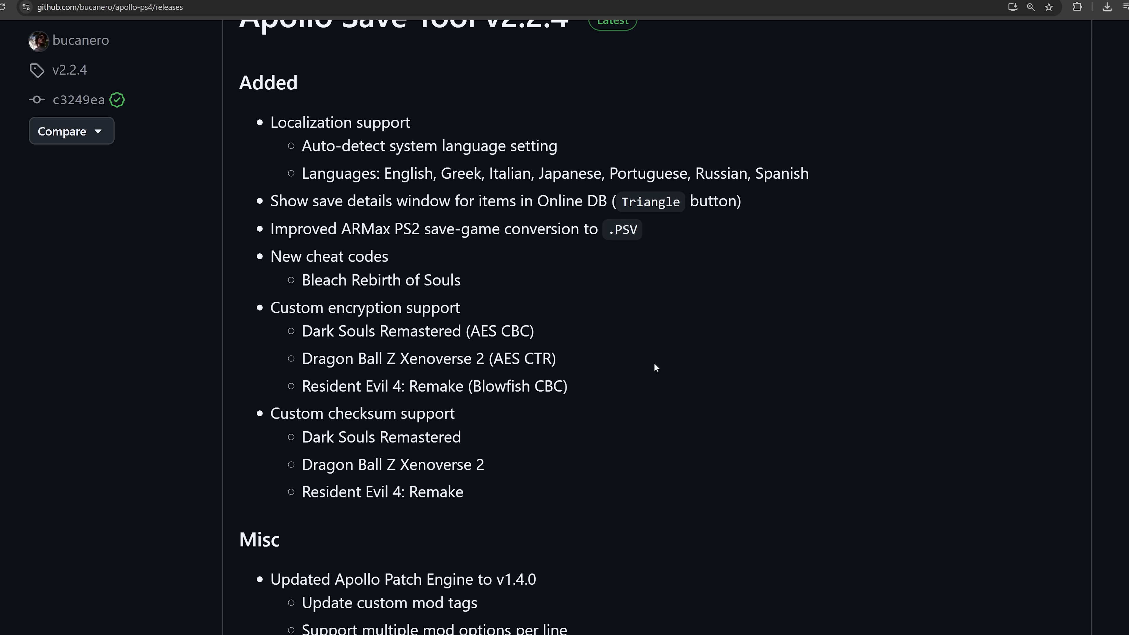
mouse_move(613, 376)
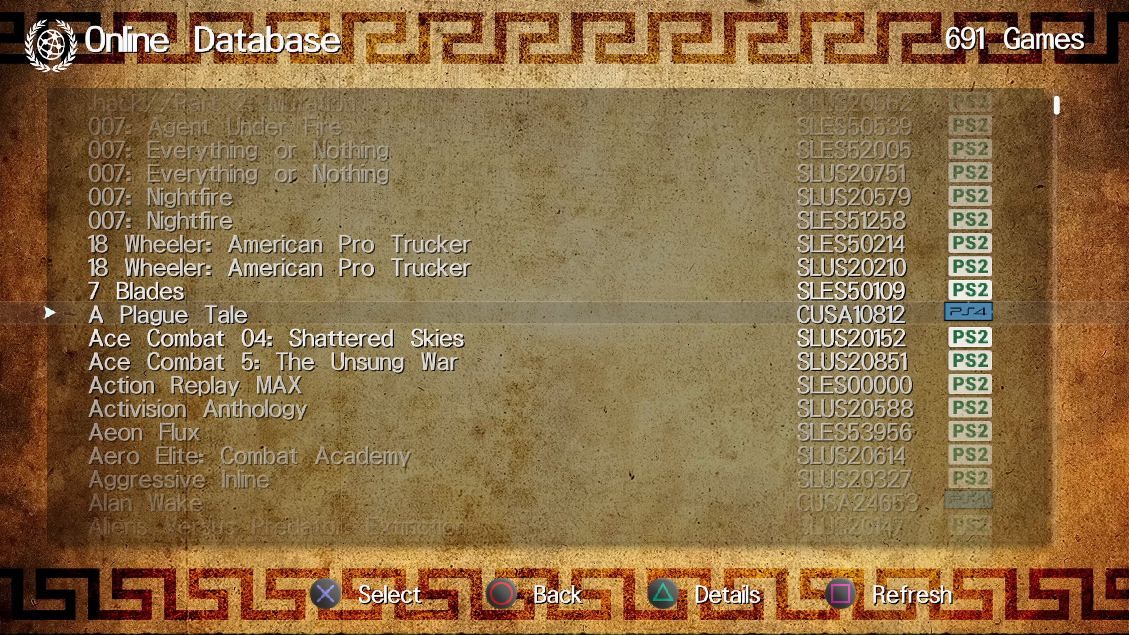
scroll("down", 3)
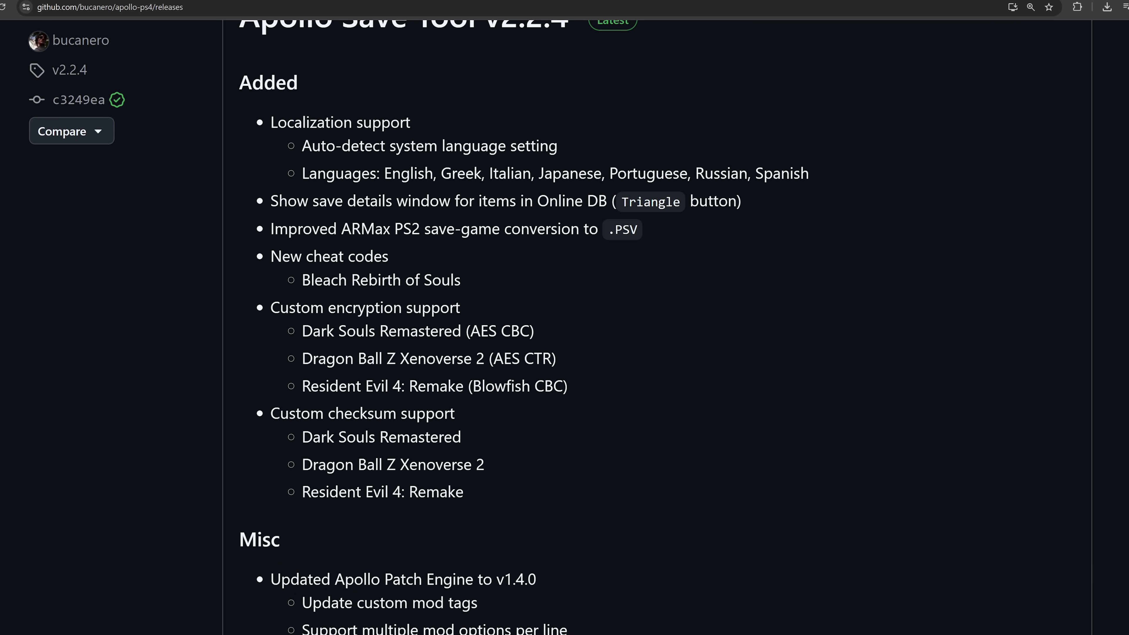
scroll("up", 3)
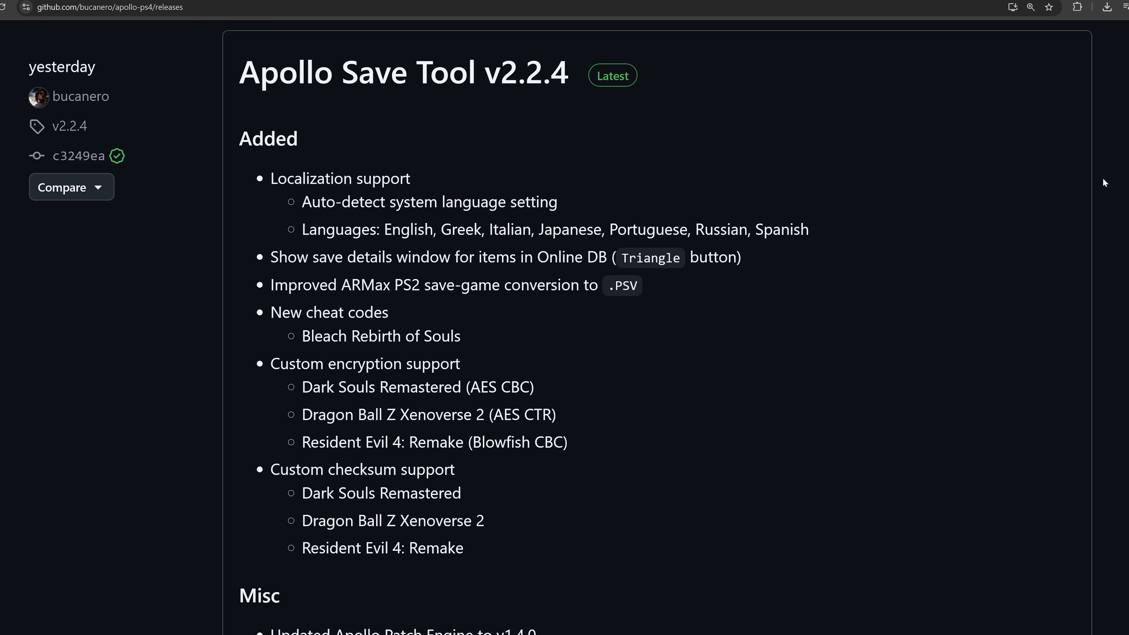
mouse_move(1025, 240)
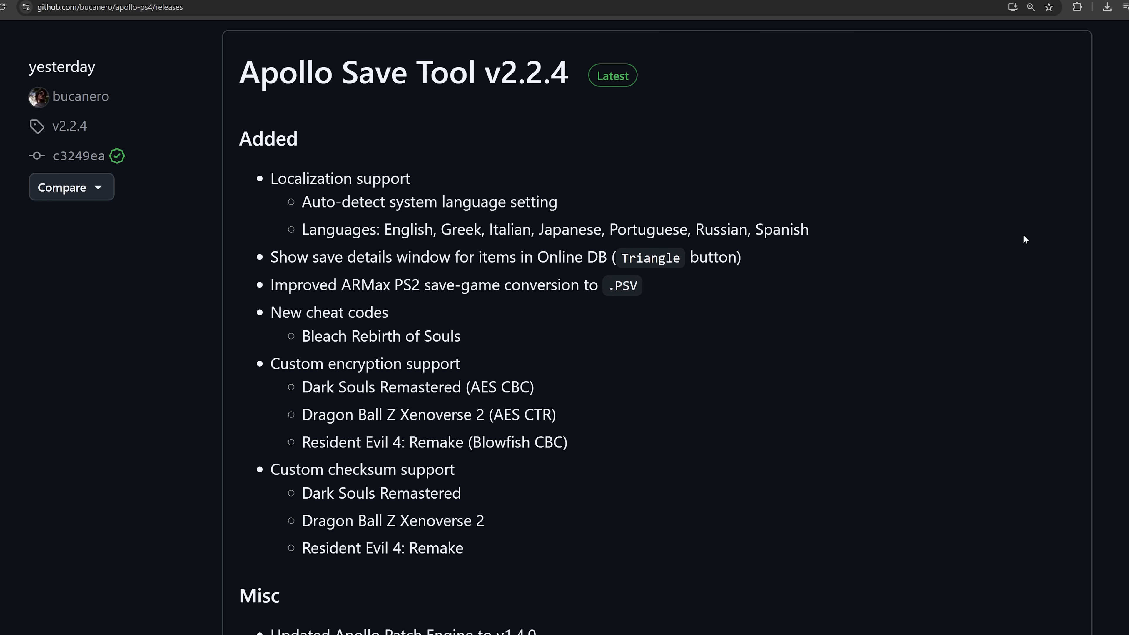
scroll("down", 3)
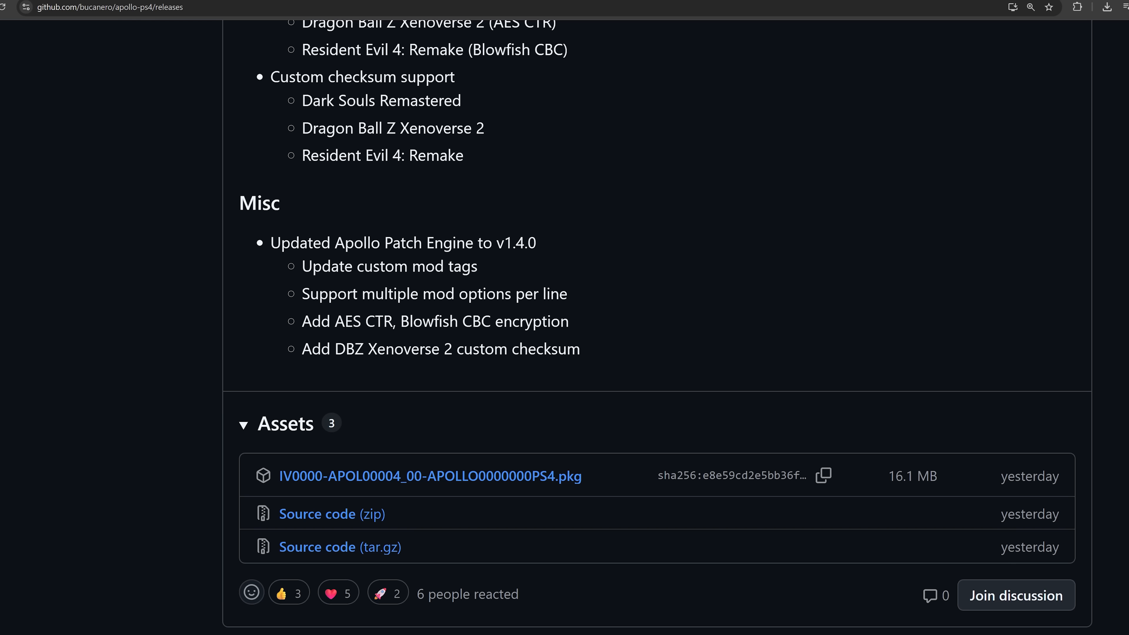
mouse_move(426, 310)
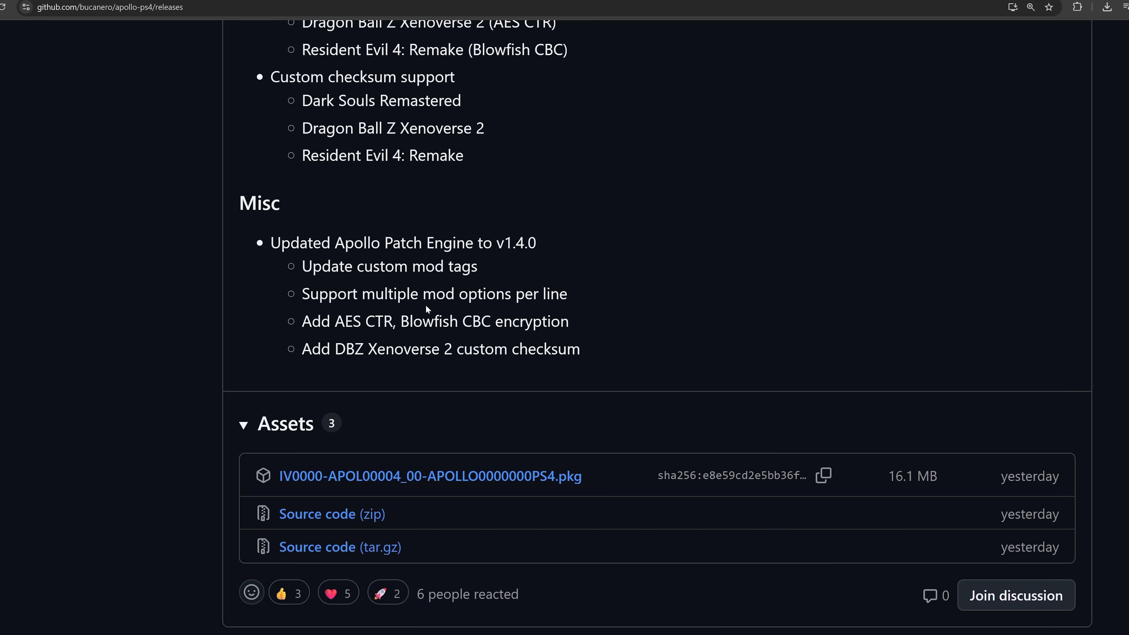
mouse_move(374, 338)
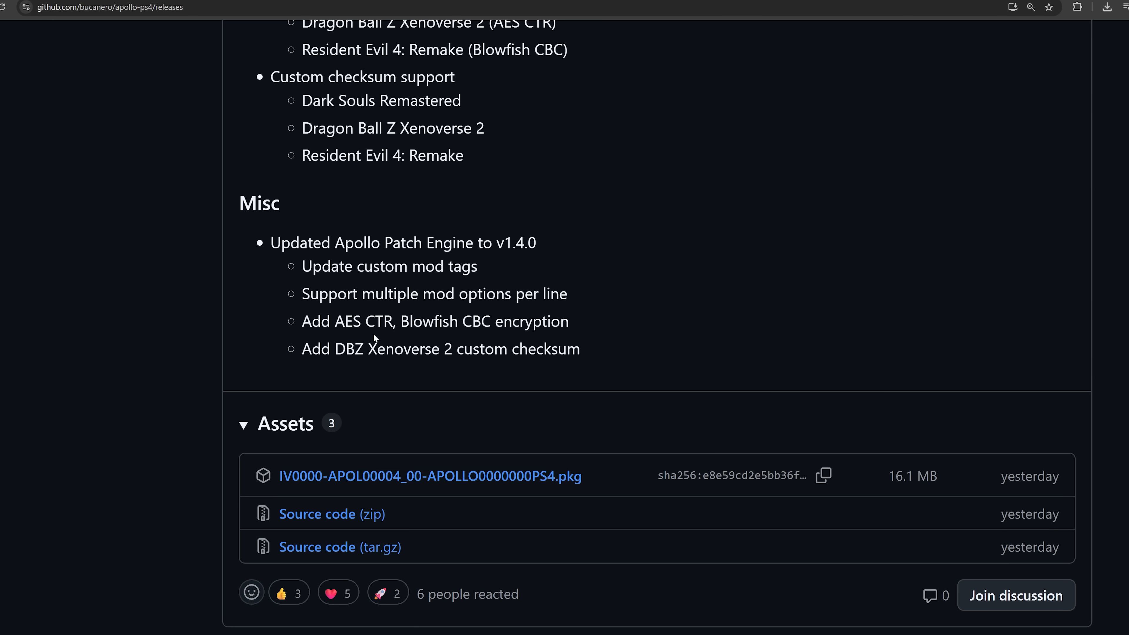